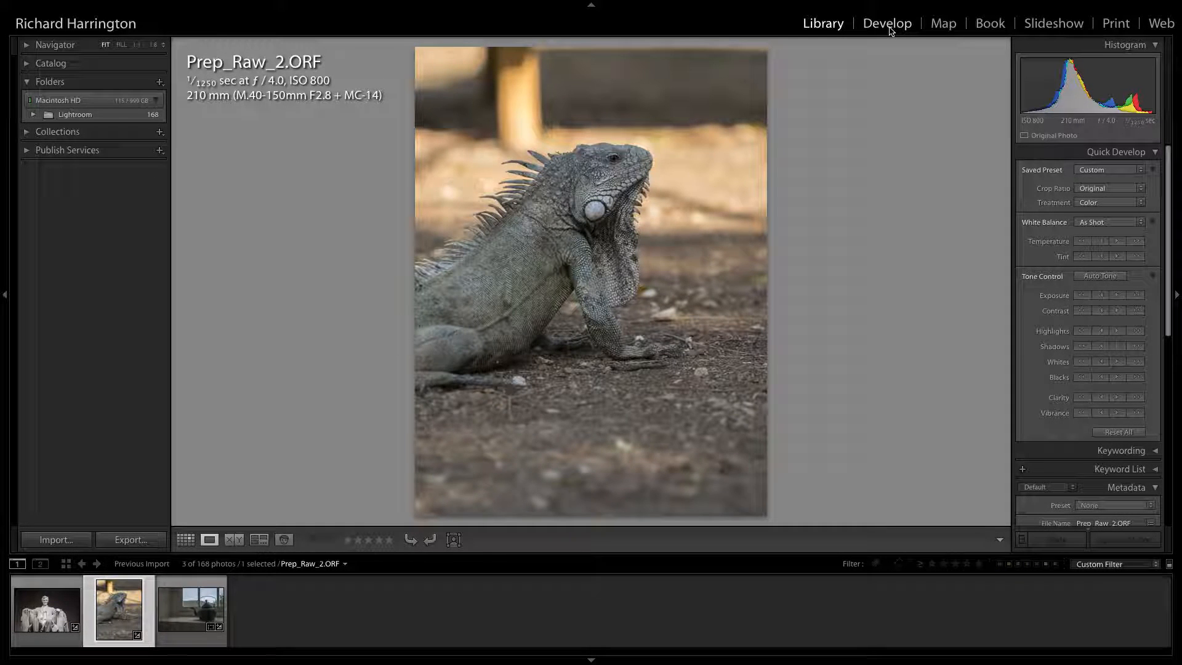
Open the iguana raw in Develop and review its Basic, HSL and Lens Corrections panels.
click(887, 24)
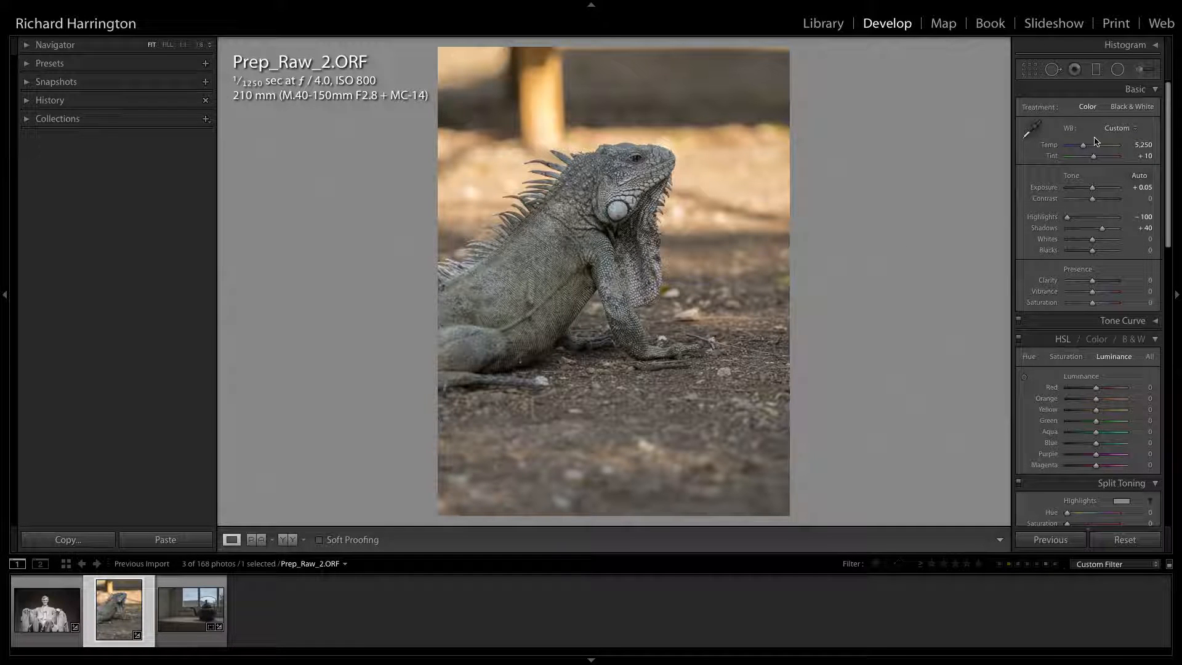
scroll(down, 3)
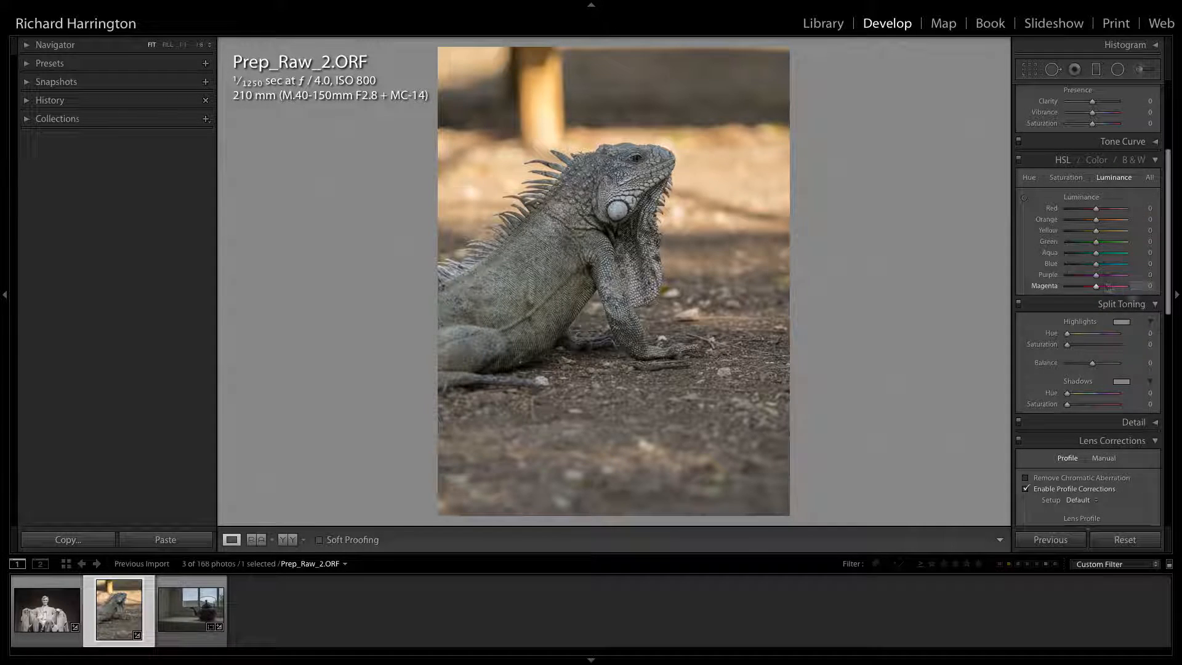
click(1153, 303)
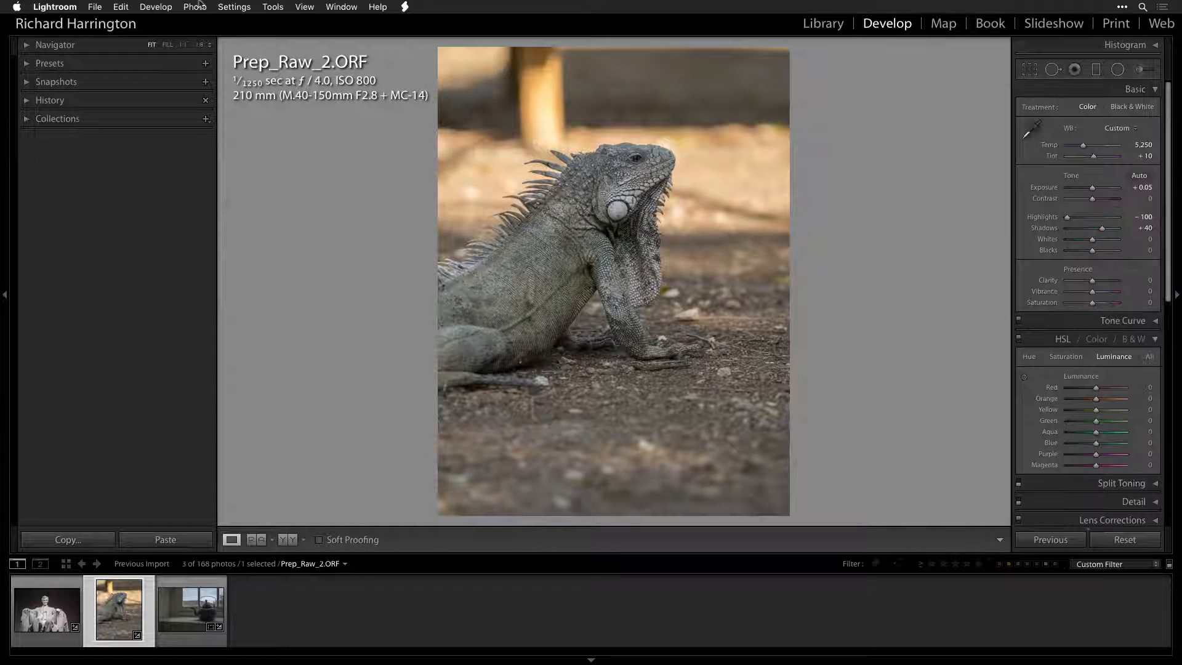
Save the iguana photo's develop settings to its metadata sidecar file, confirming the write.
click(194, 7)
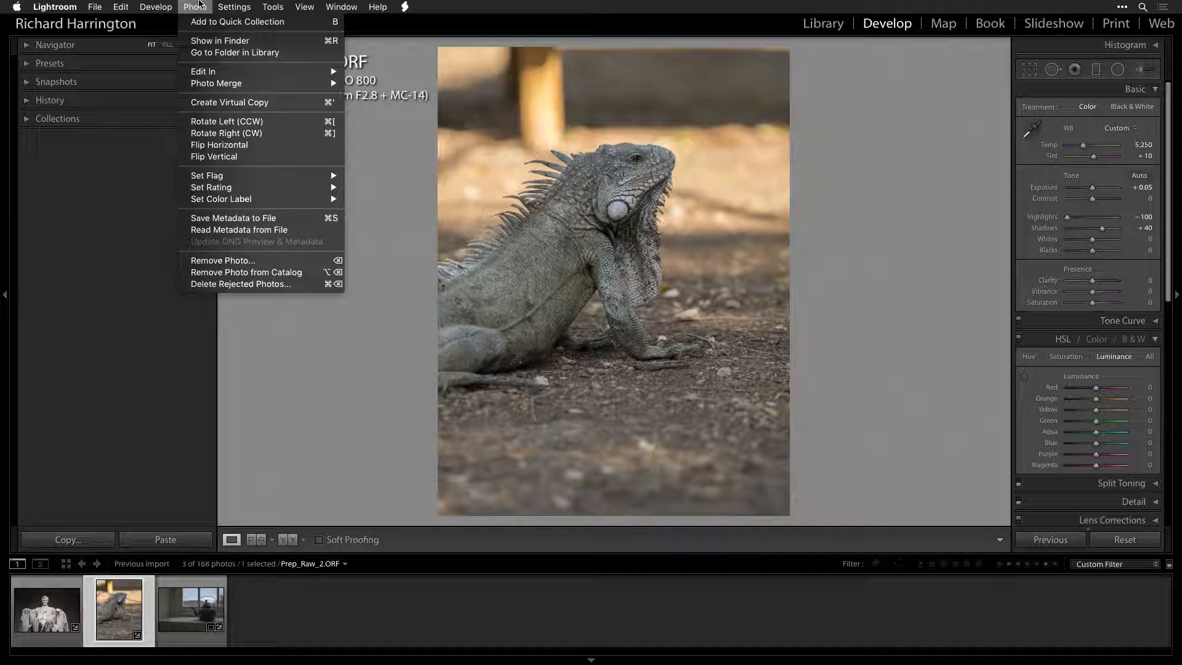
mouse_move(234, 218)
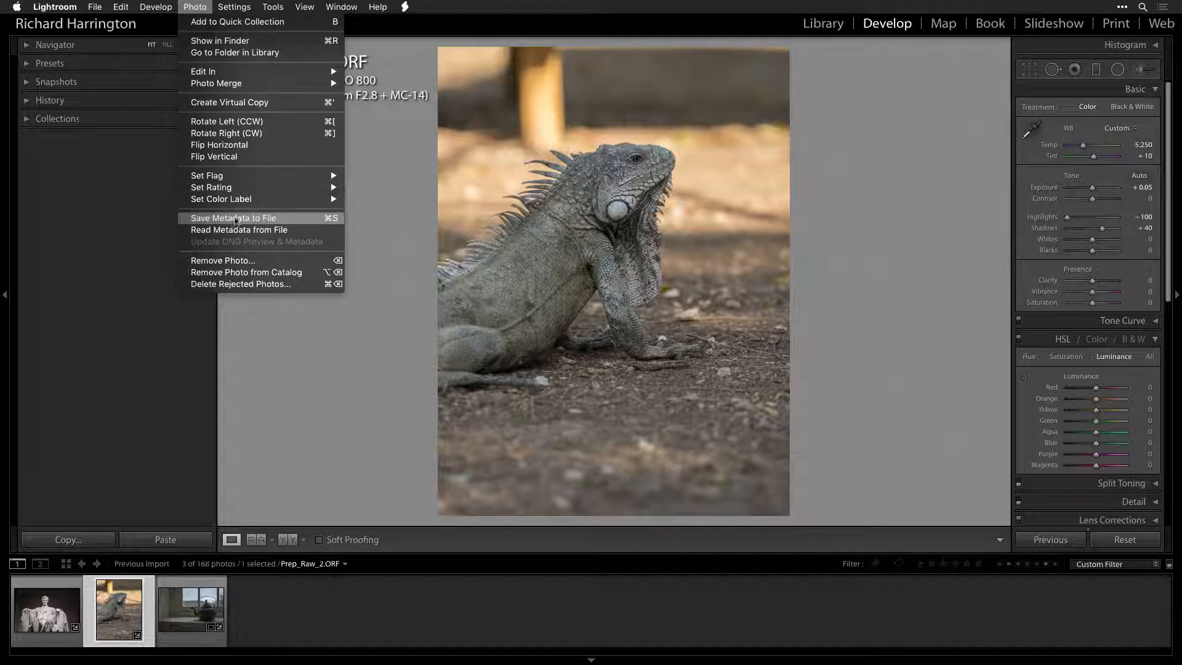
click(234, 218)
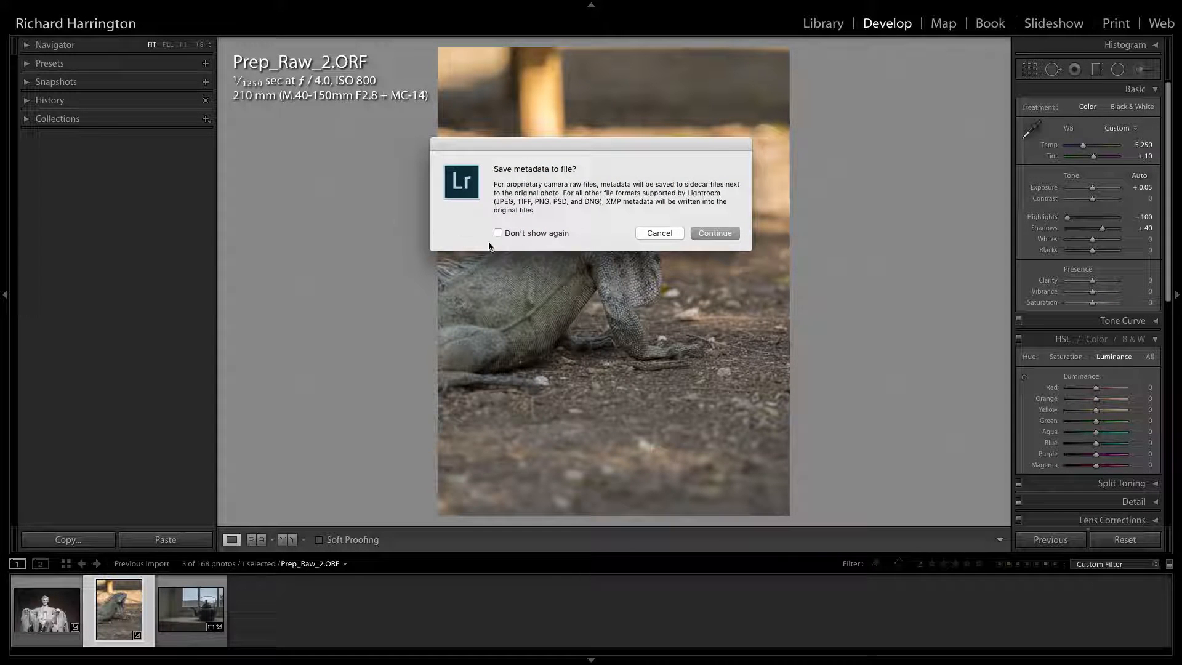
click(713, 232)
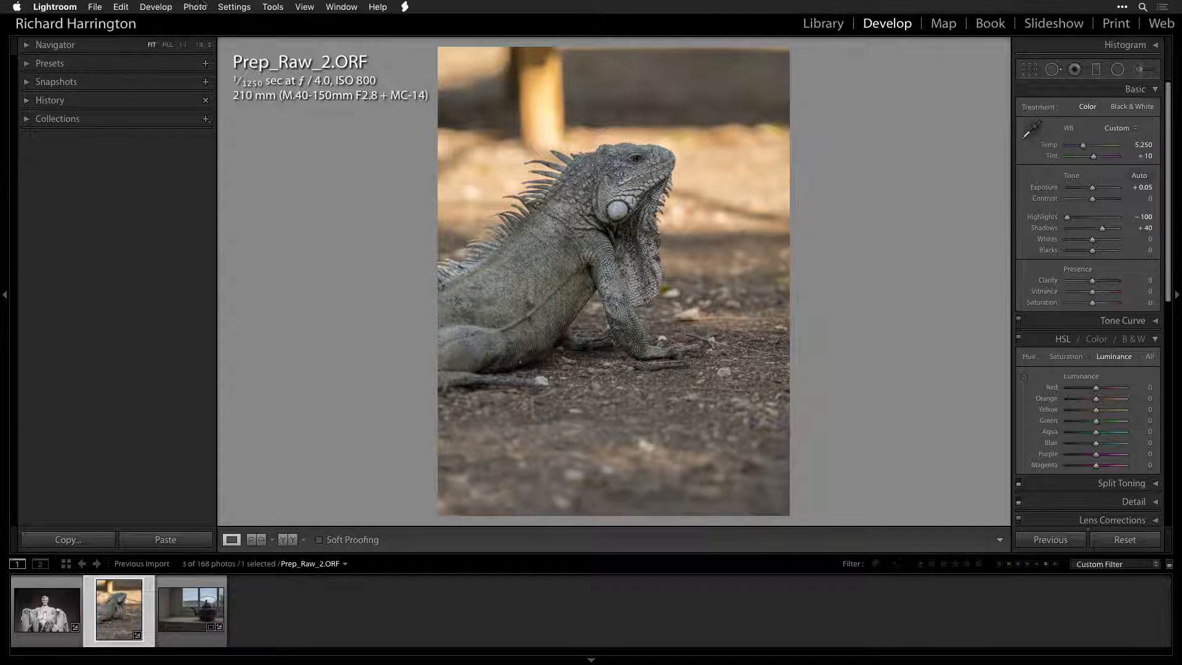
Create a 16-bit sRGB TIFF copy of the iguana photo for Perfectly Clear Complete v3.
click(194, 7)
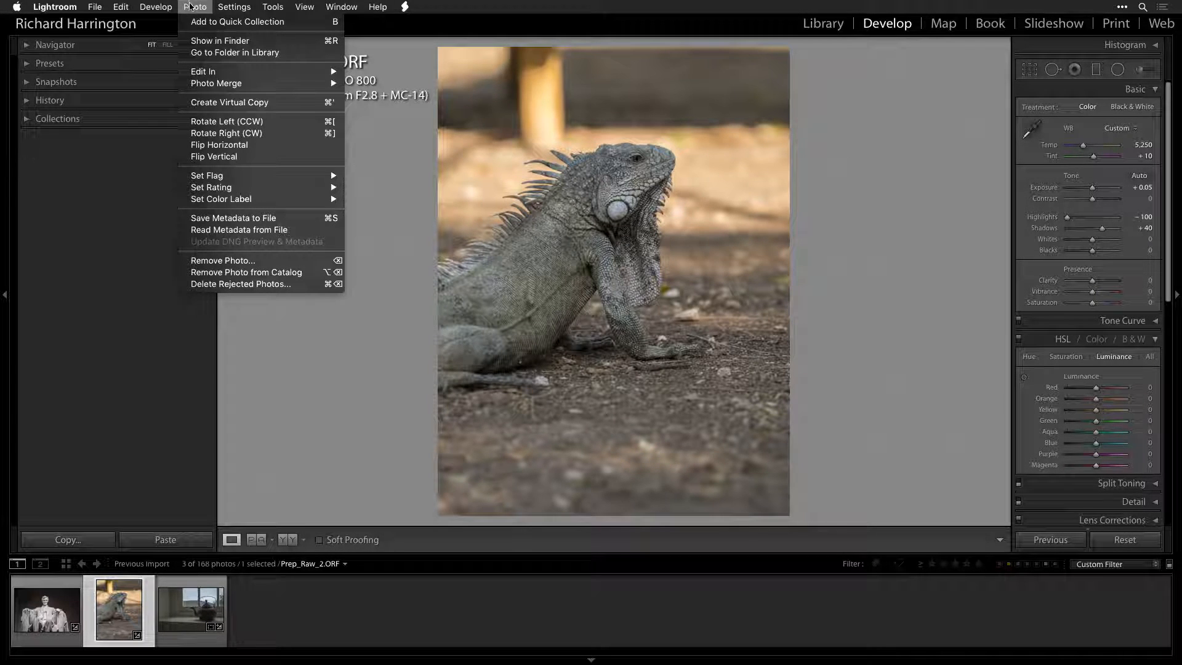
mouse_move(204, 71)
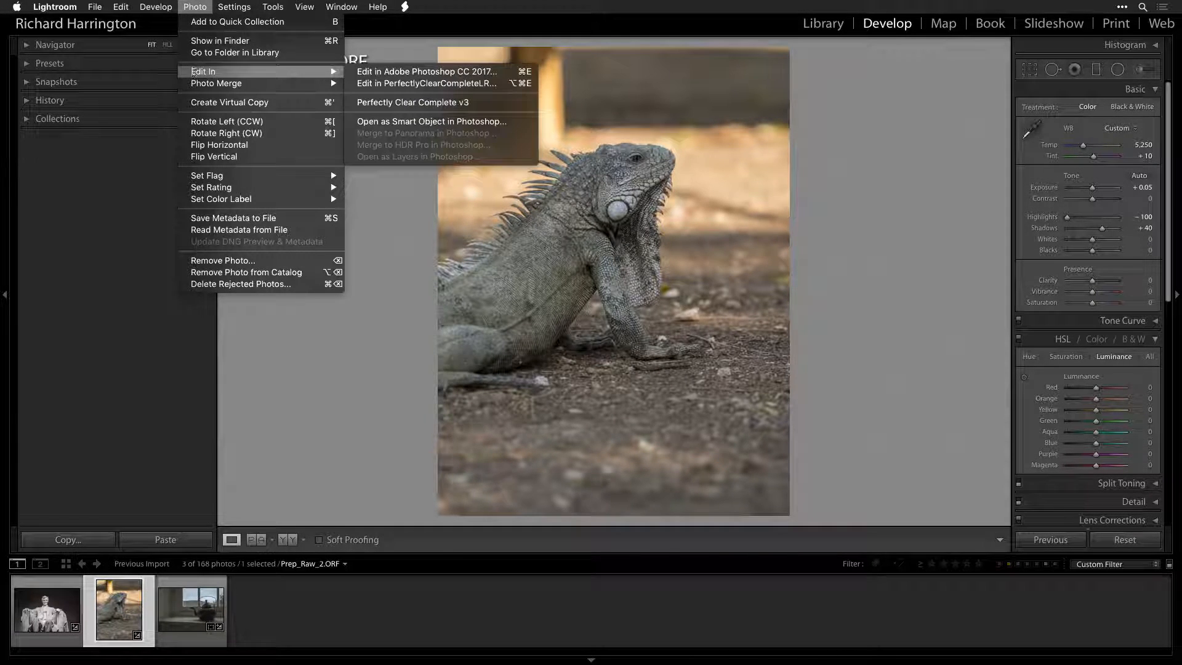
mouse_move(413, 103)
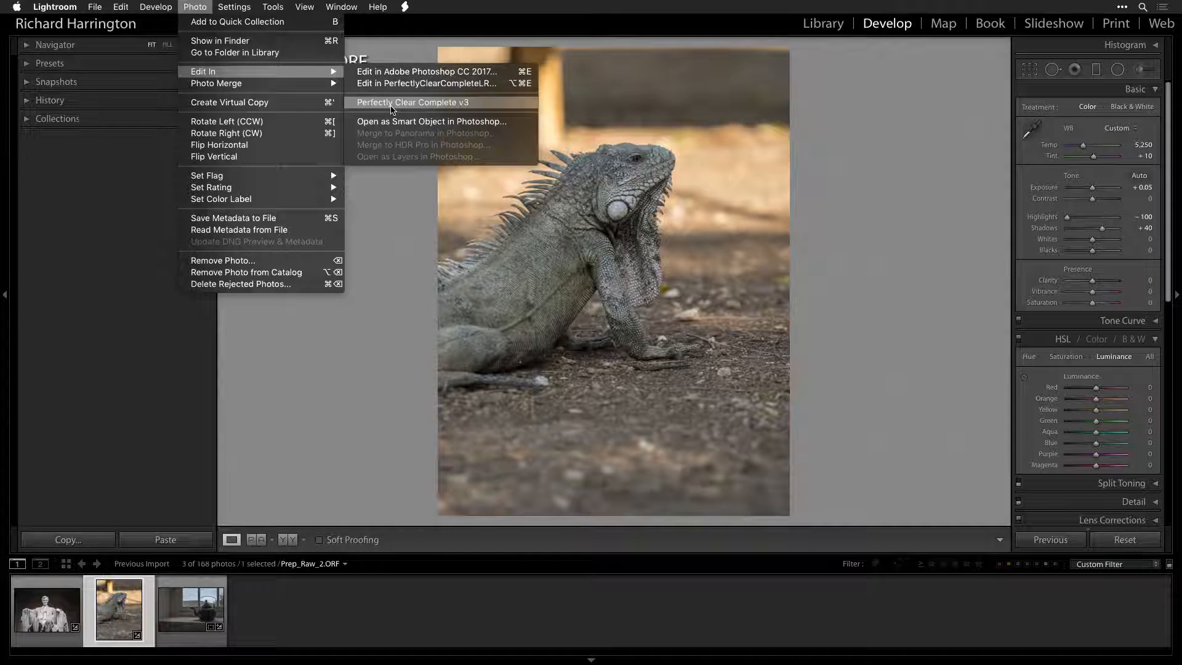
click(413, 102)
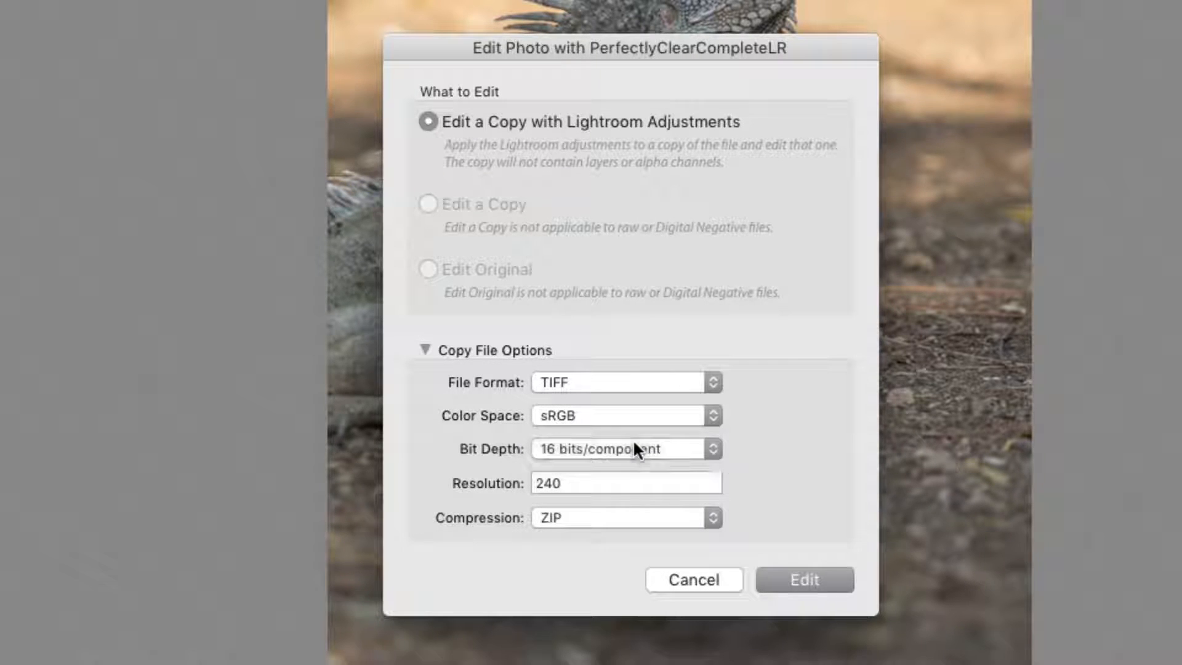
mouse_move(804, 580)
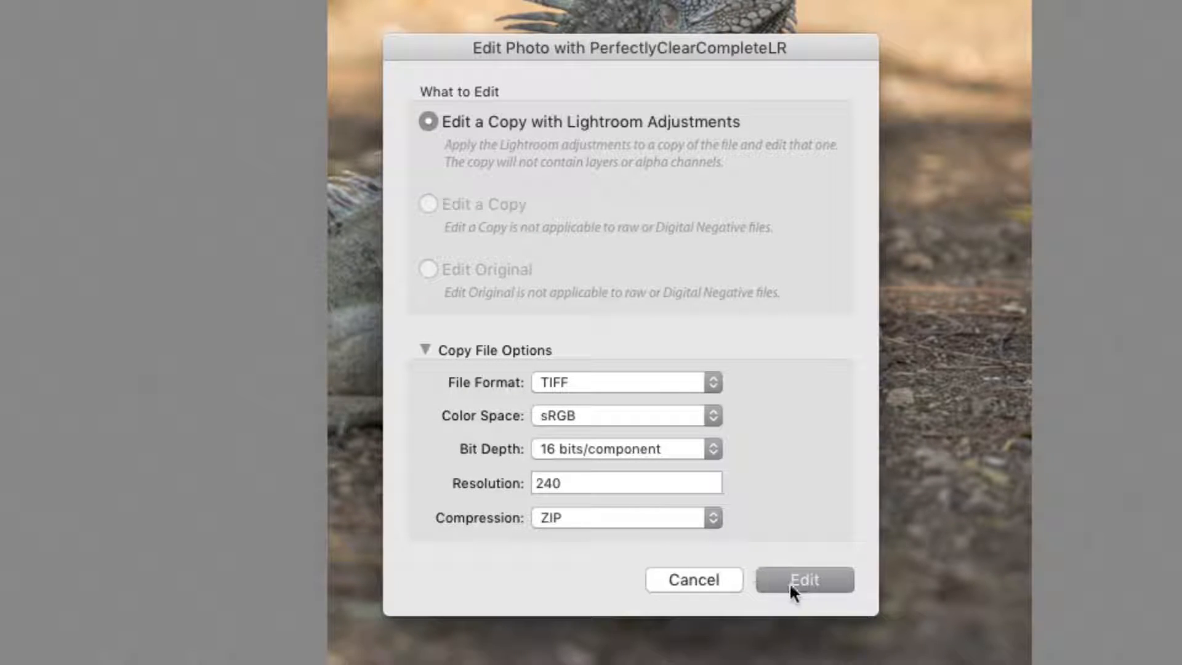
click(804, 580)
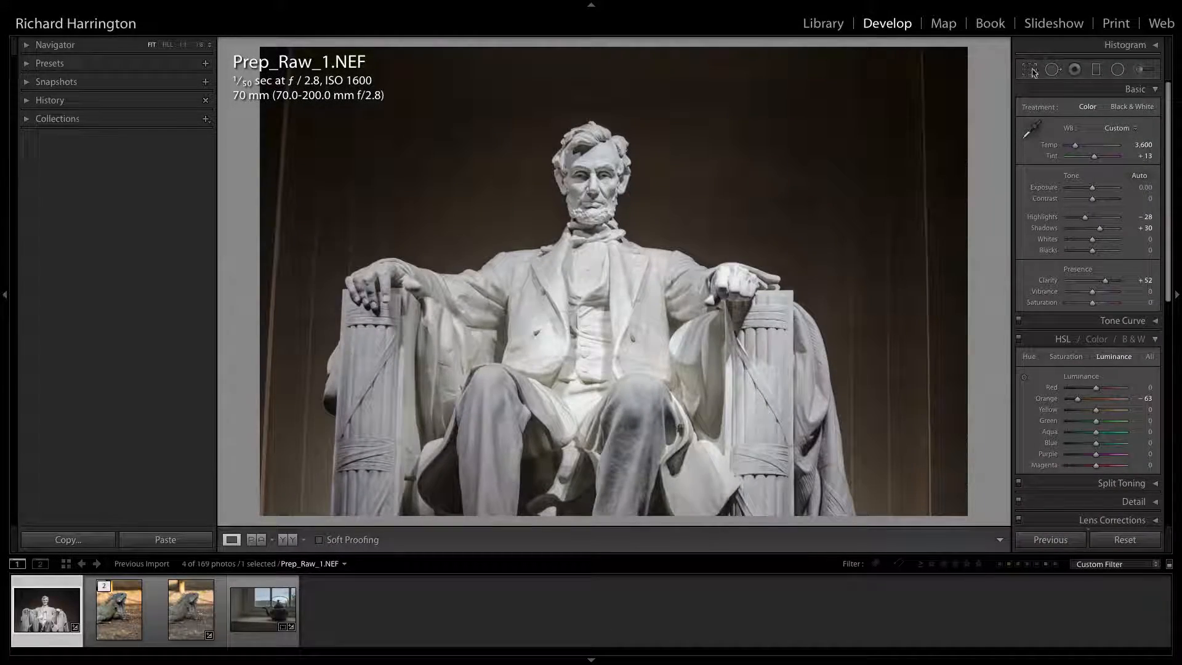
Turn on lens profile corrections and chromatic aberration removal for the Lincoln statue, comparing before and after.
click(1030, 68)
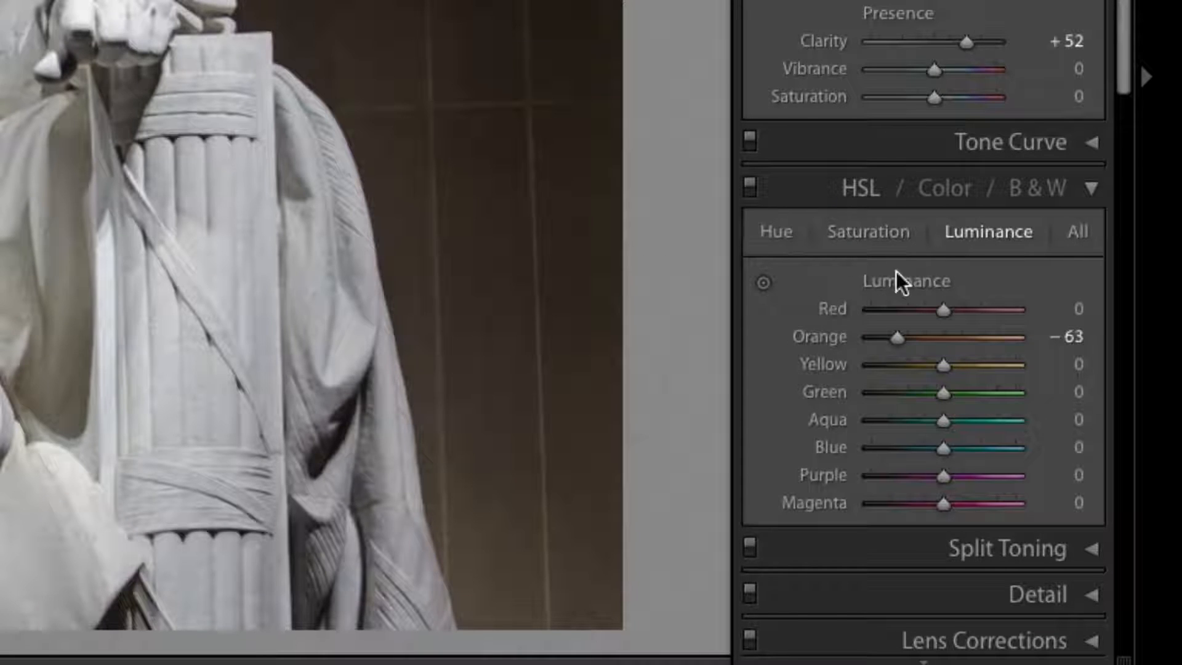
scroll(down, 3)
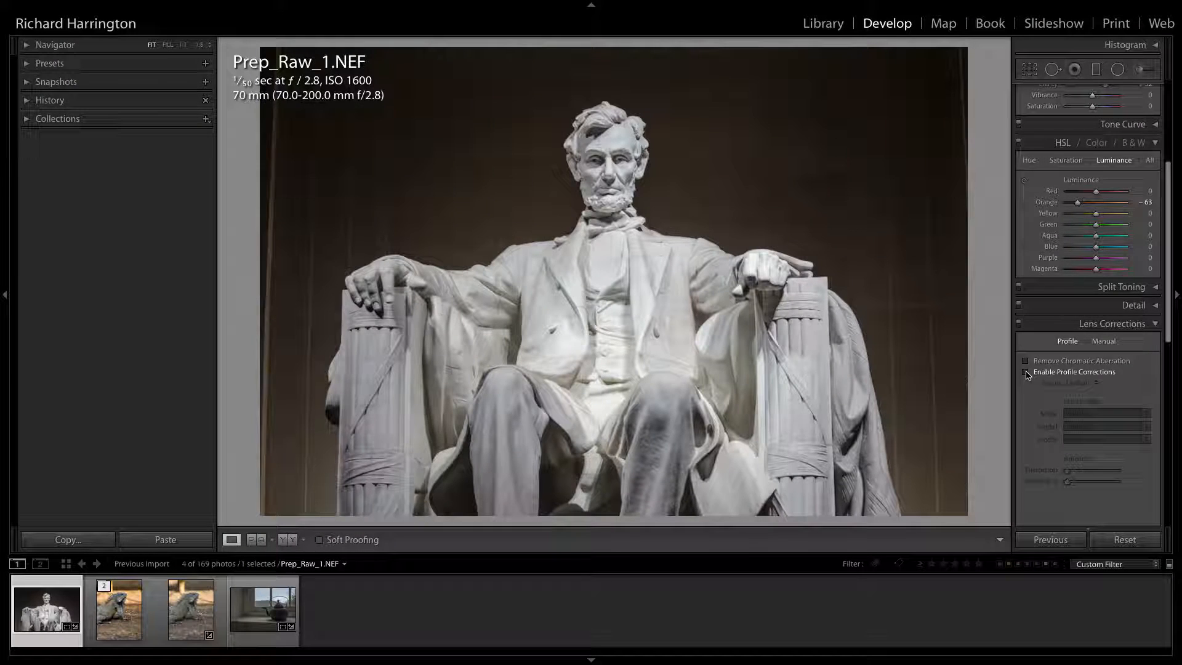
click(1025, 373)
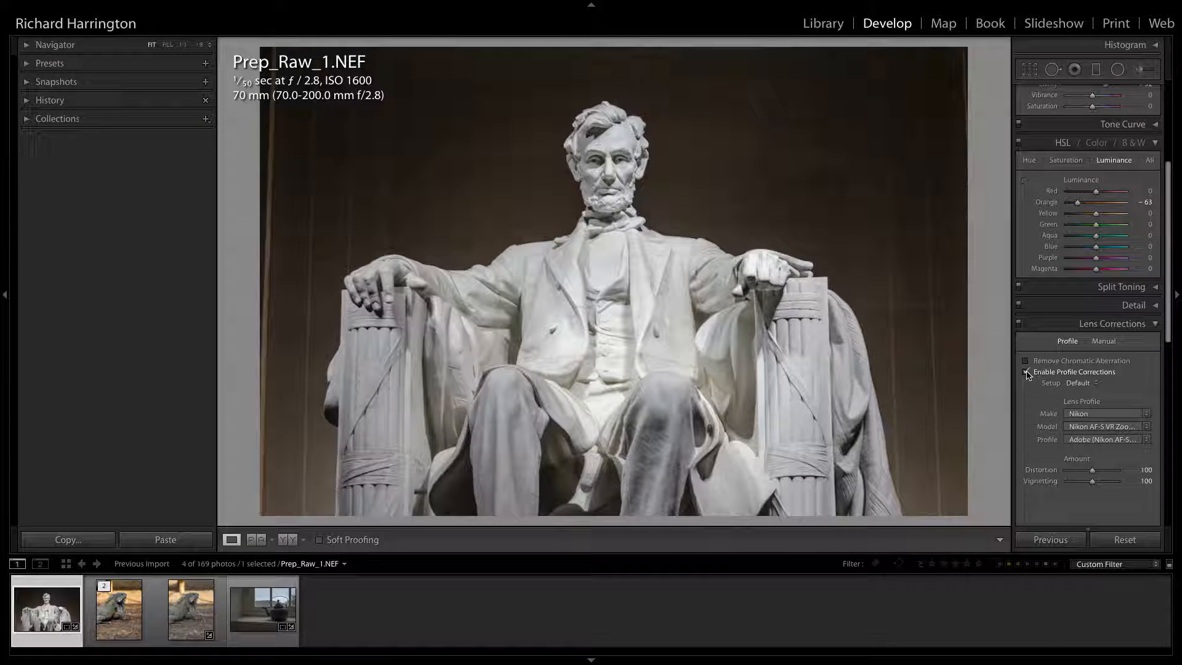
click(1027, 372)
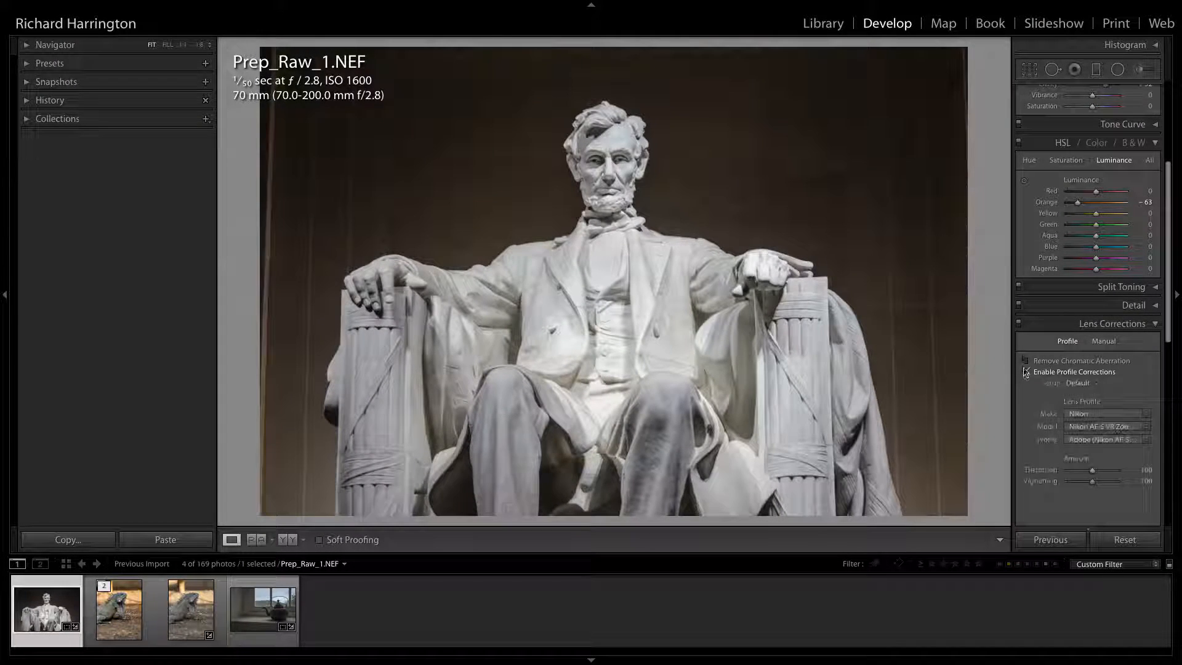
click(1026, 361)
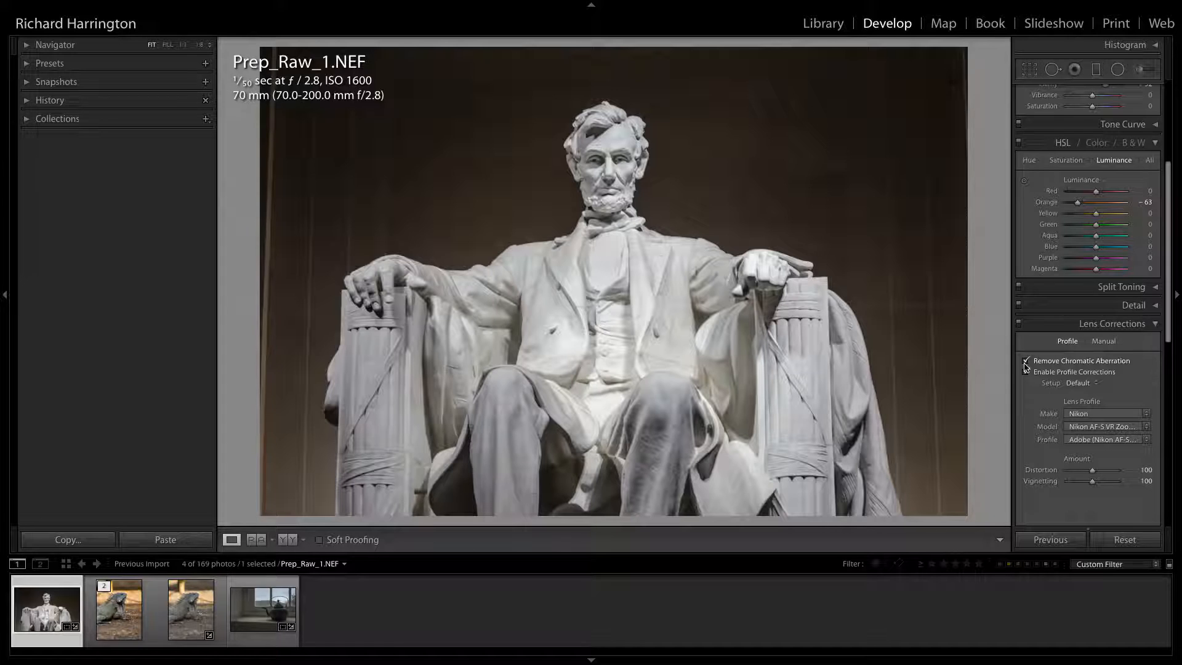
click(1026, 372)
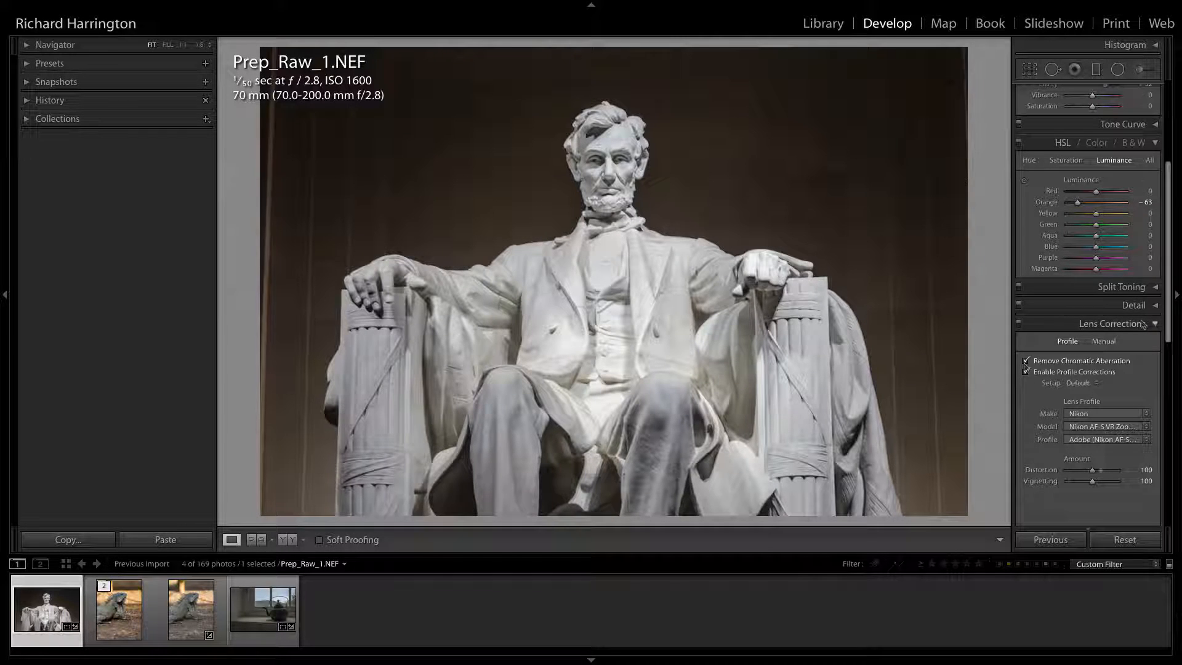
Try Upright Auto, Level and Vertical, then draw Guided perspective lines on the statue.
click(1127, 341)
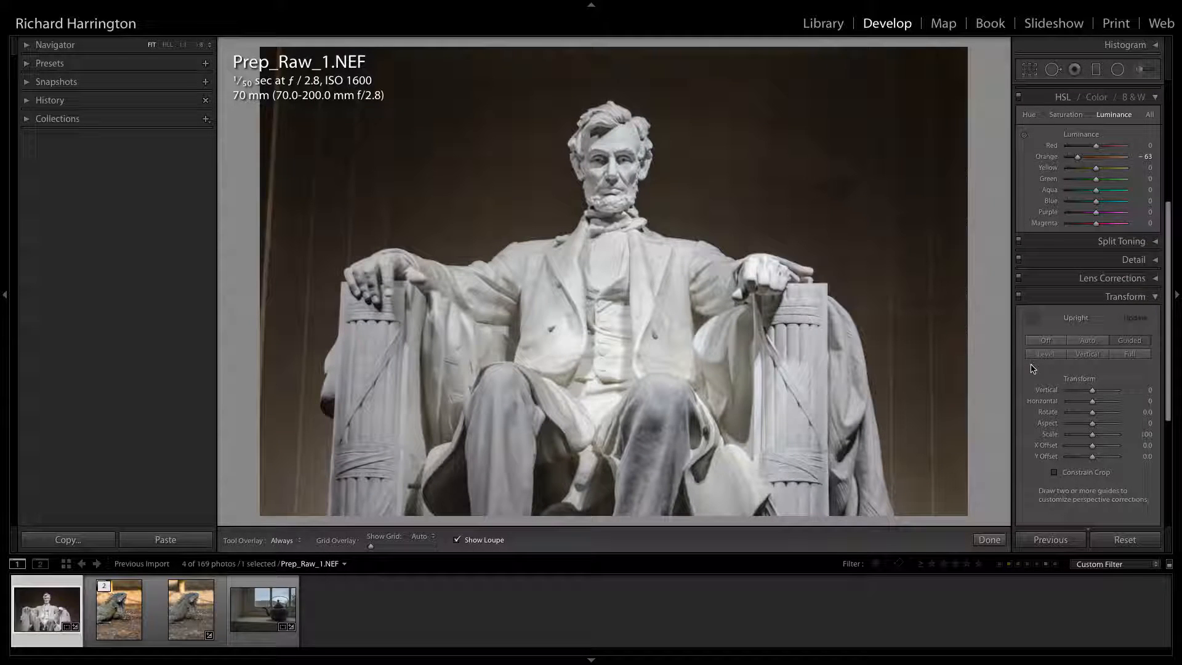
click(1087, 341)
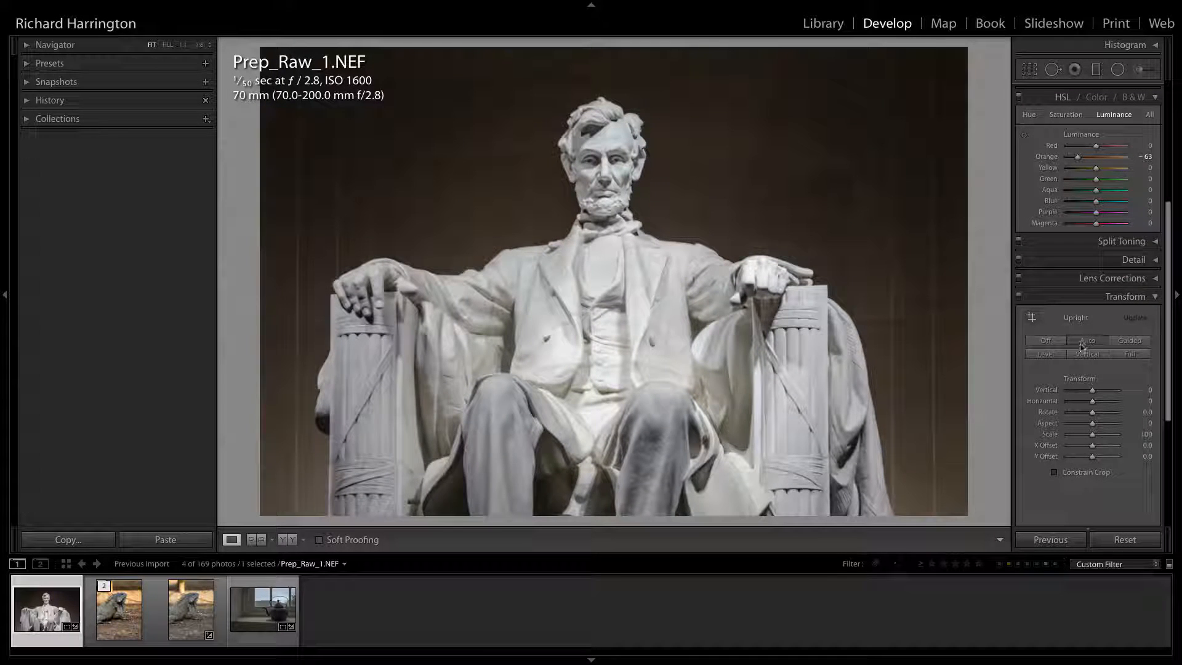
click(1086, 340)
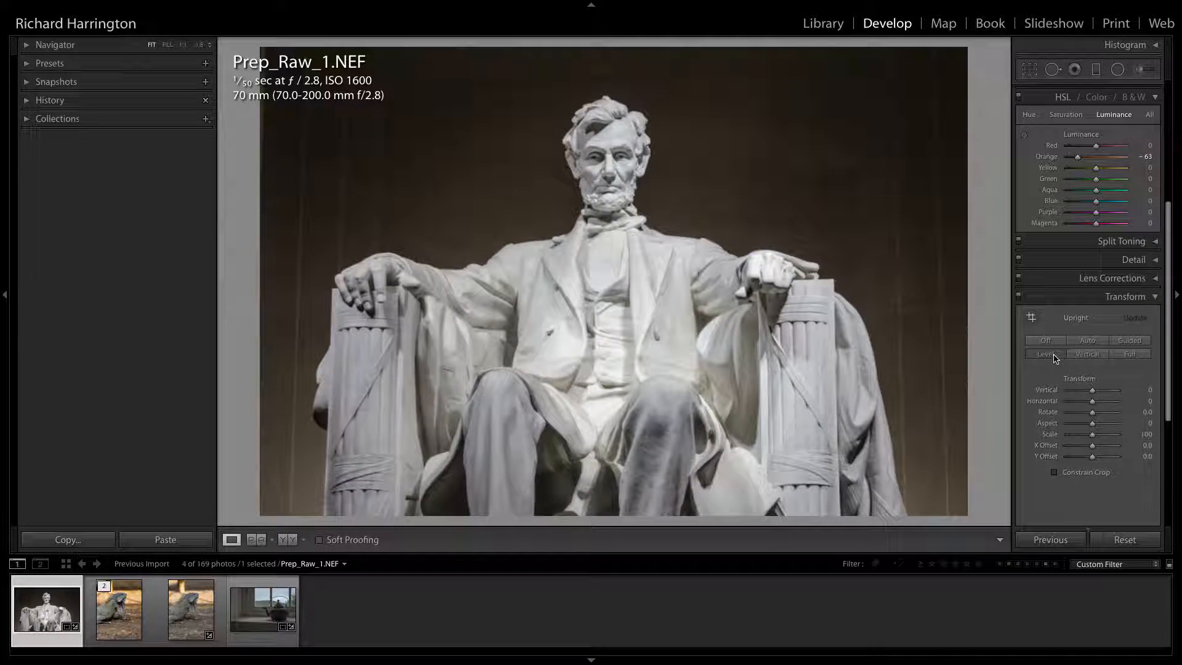
click(1129, 355)
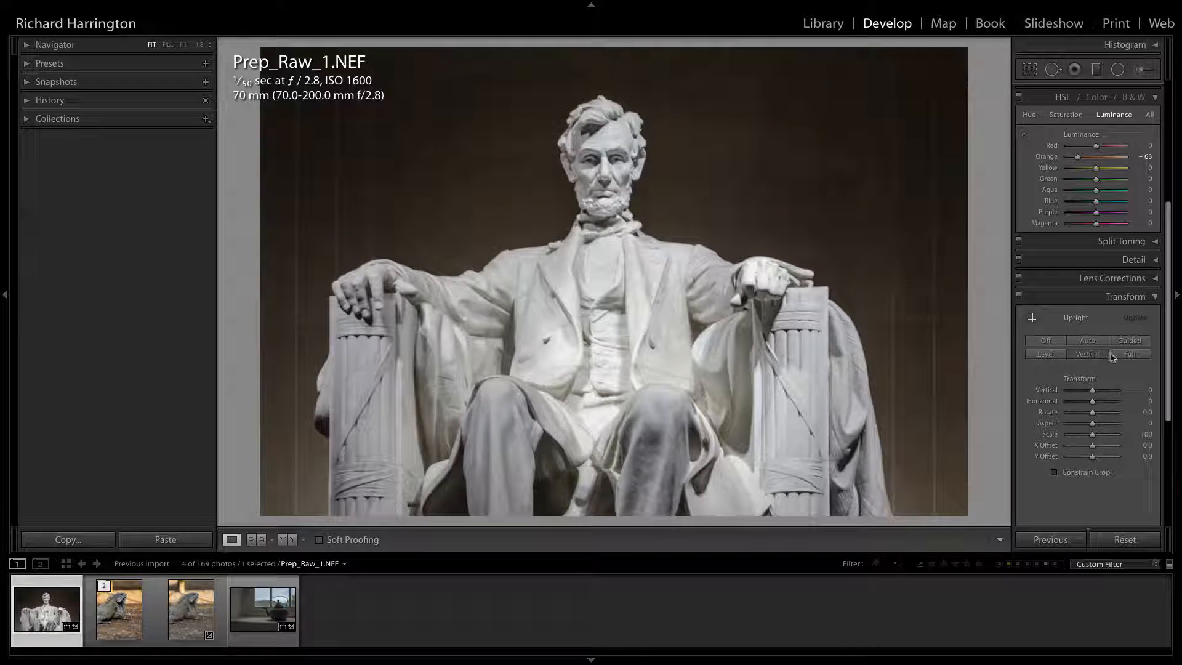
click(1128, 340)
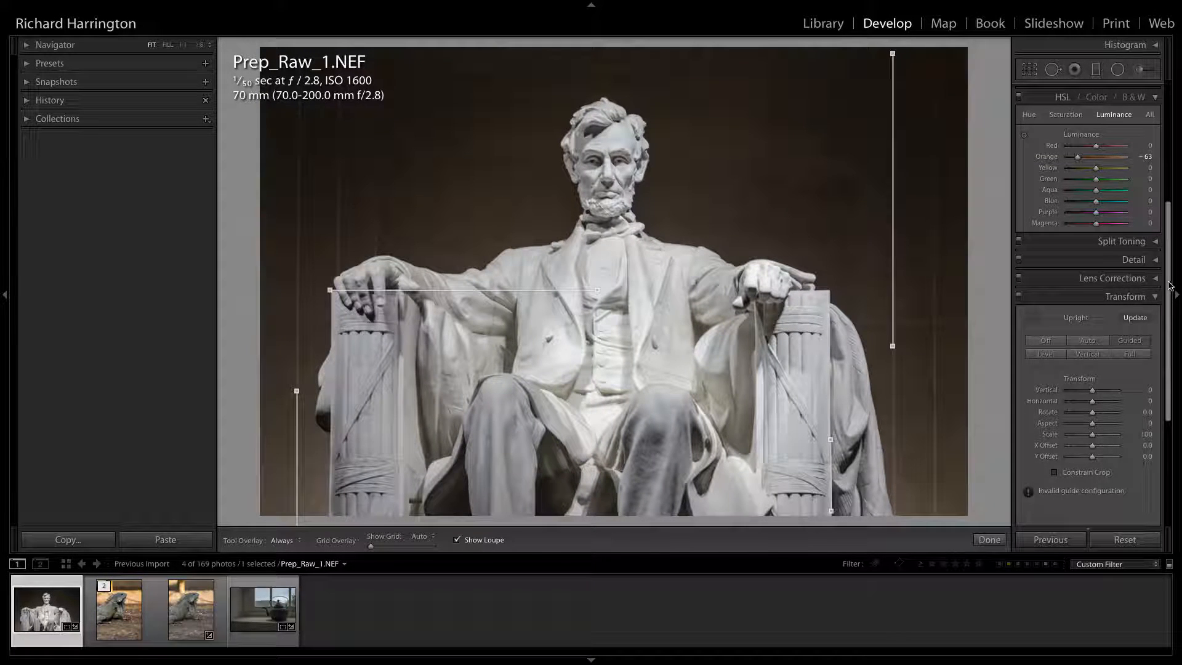
click(1134, 89)
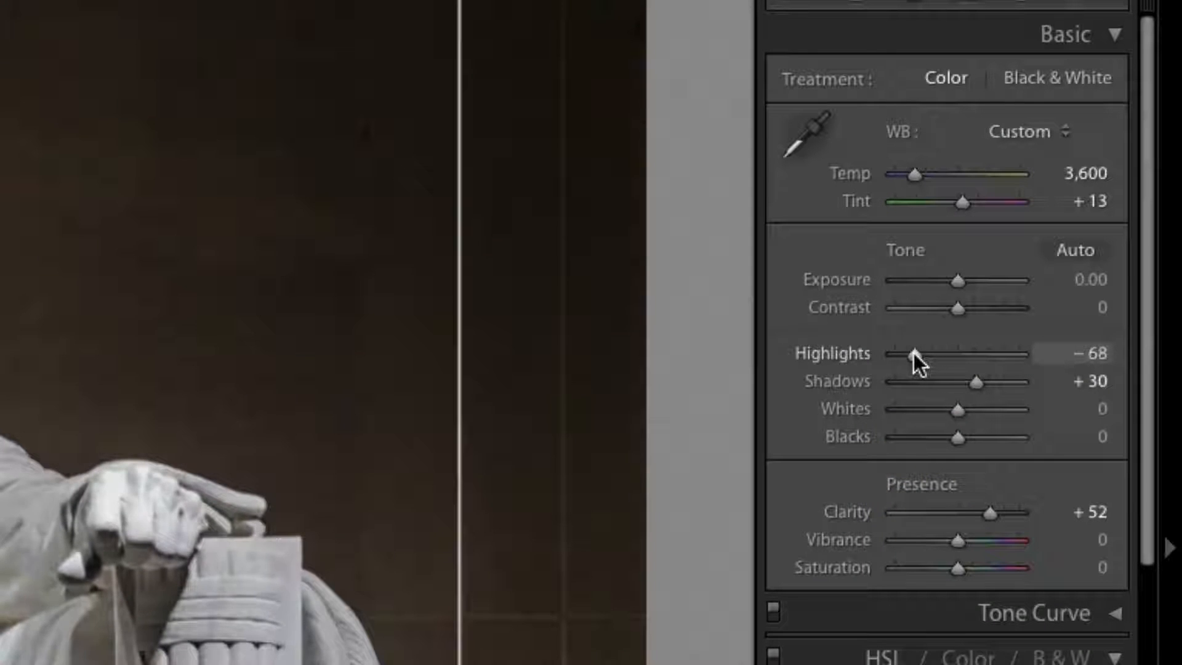
Pull the statue's highlights down to −100 and fine-tune its whites level.
drag(916, 354, 893, 353)
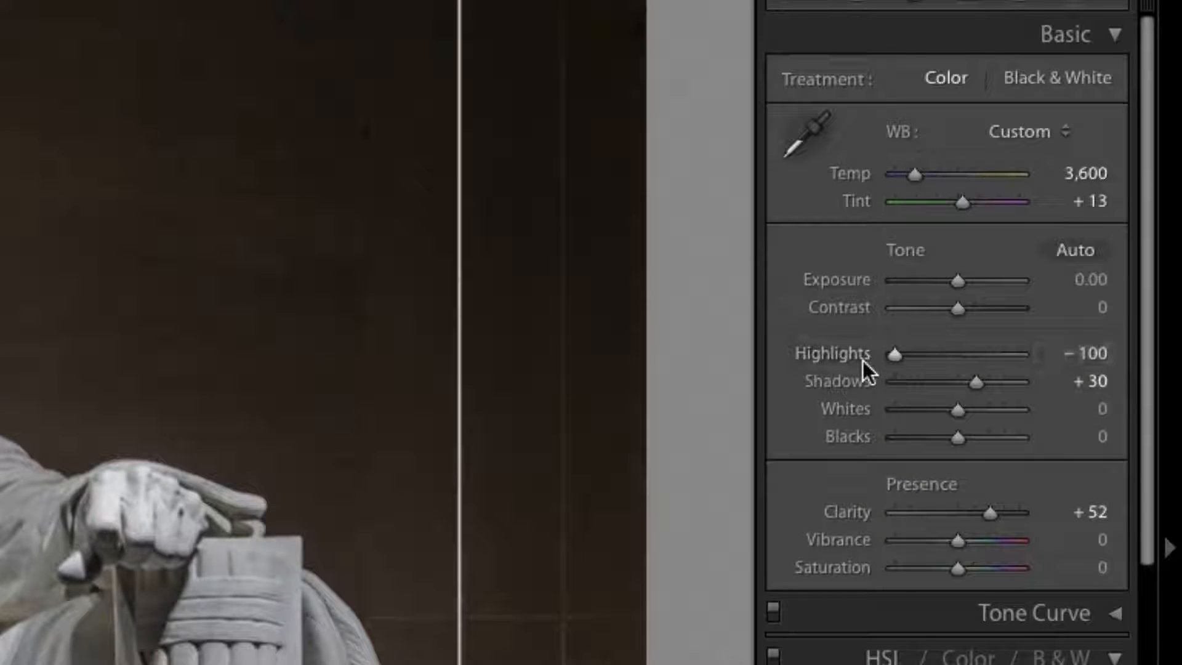
drag(974, 382, 971, 382)
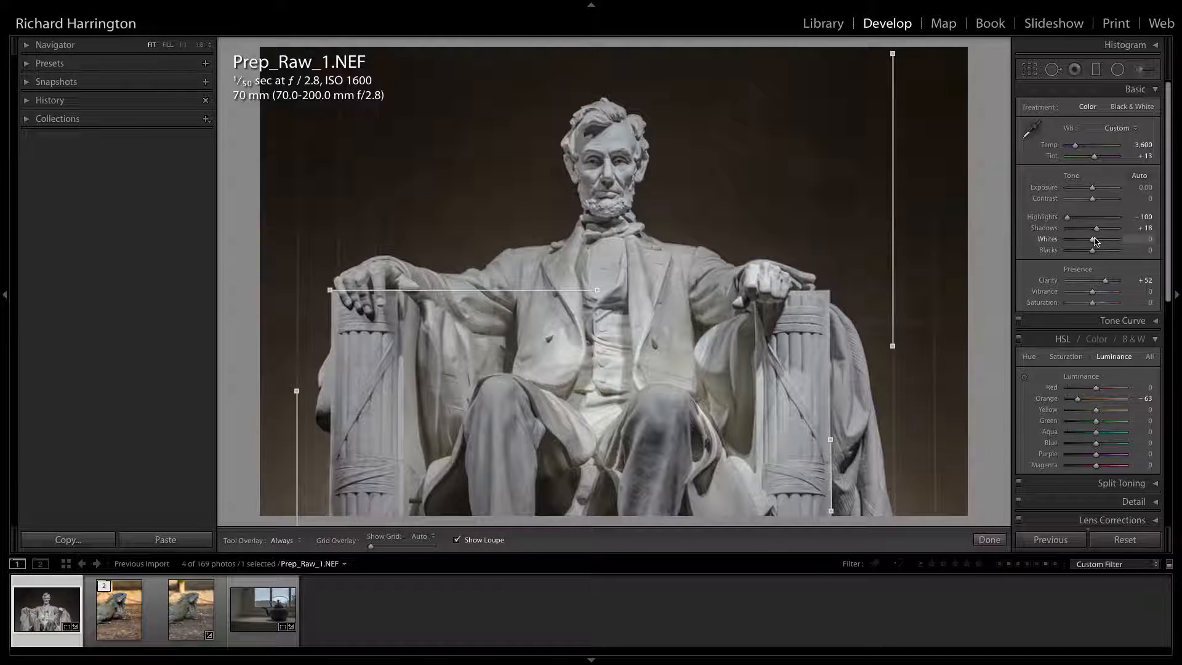
drag(1102, 239, 1088, 239)
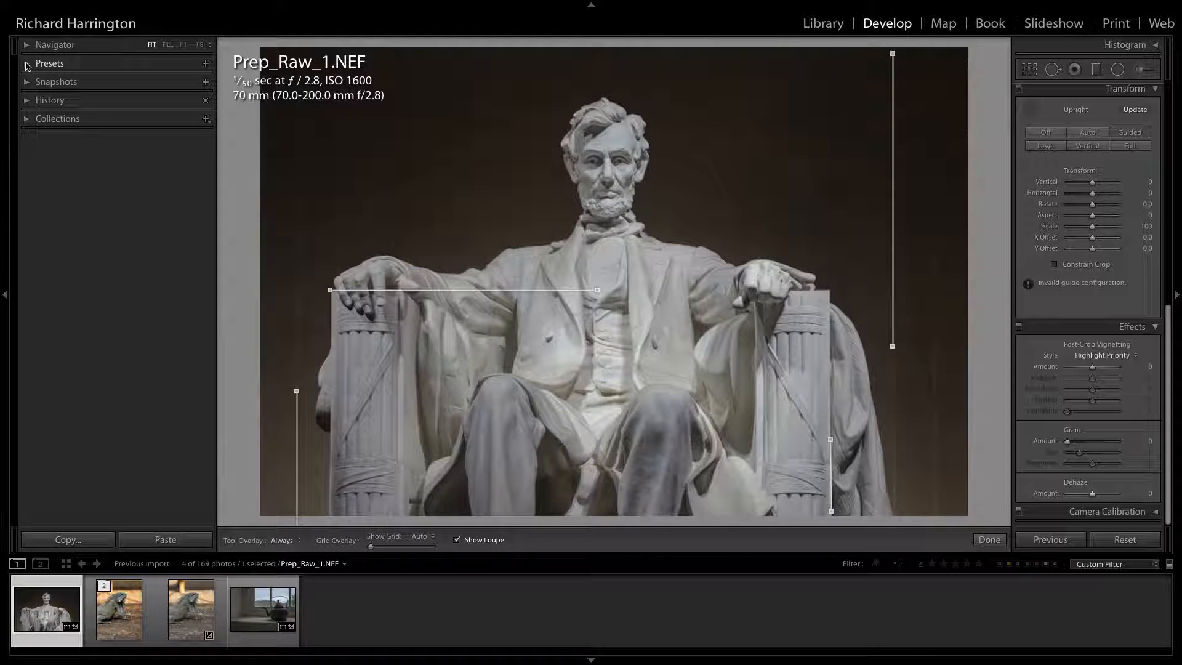
Create and apply the 'Perfectly Clear Base Image' preset, excluding white balance, highlights, shadows, tone curve, transform.
click(50, 63)
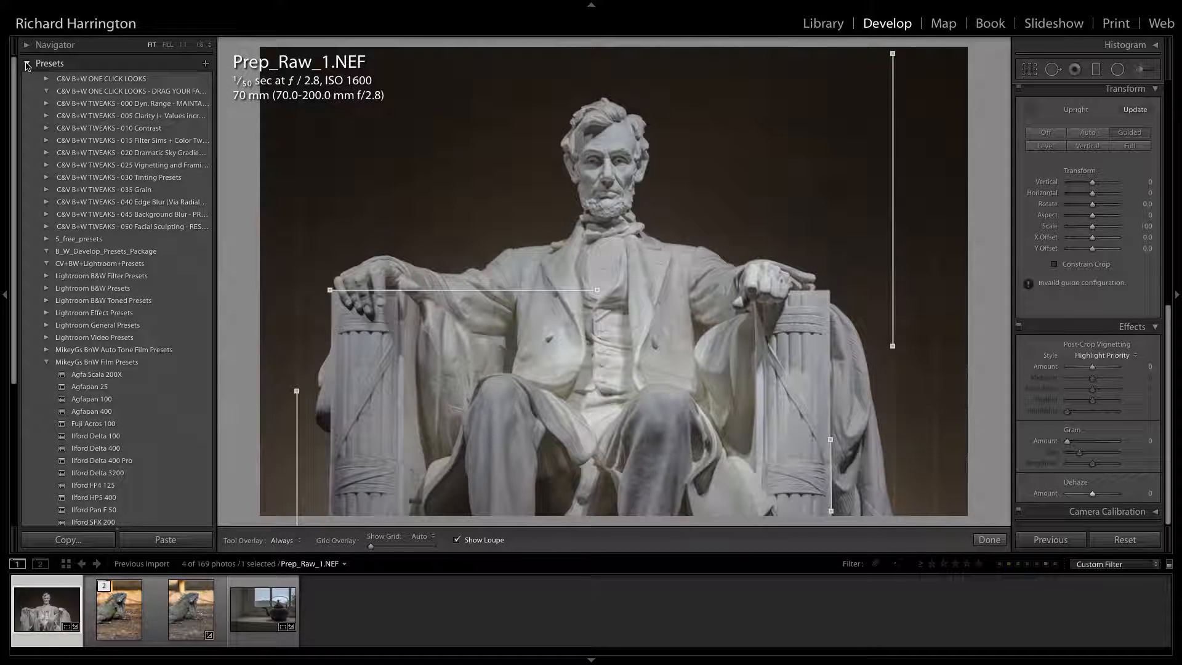
click(205, 64)
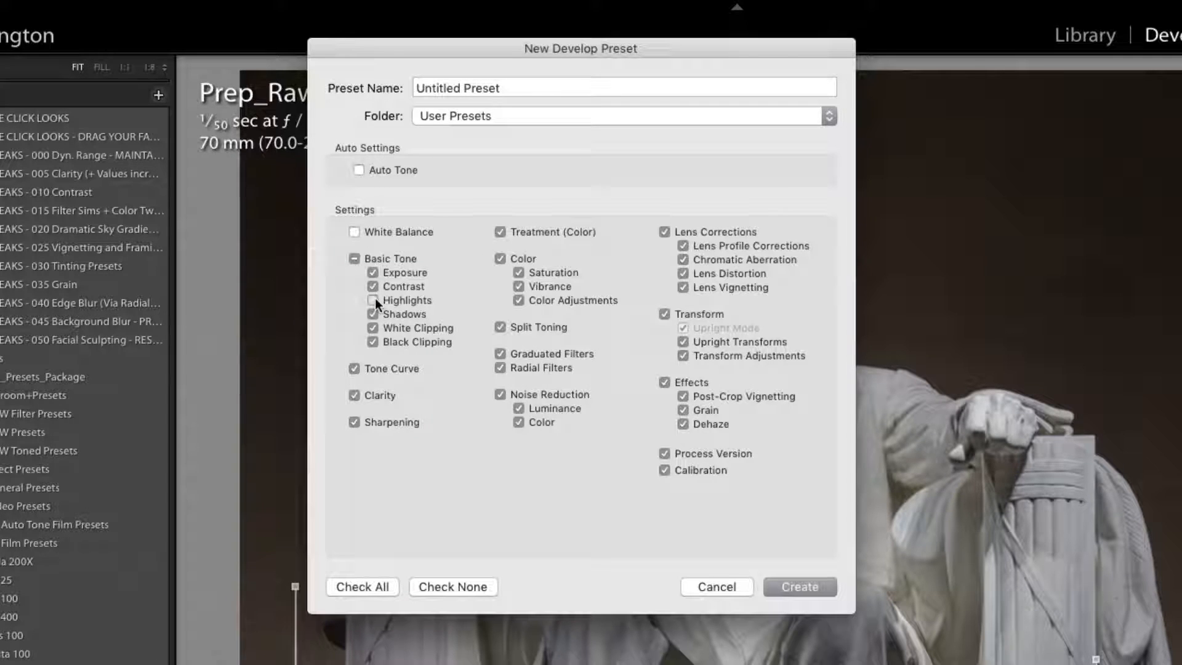
text(Perfectly Clear Base Image)
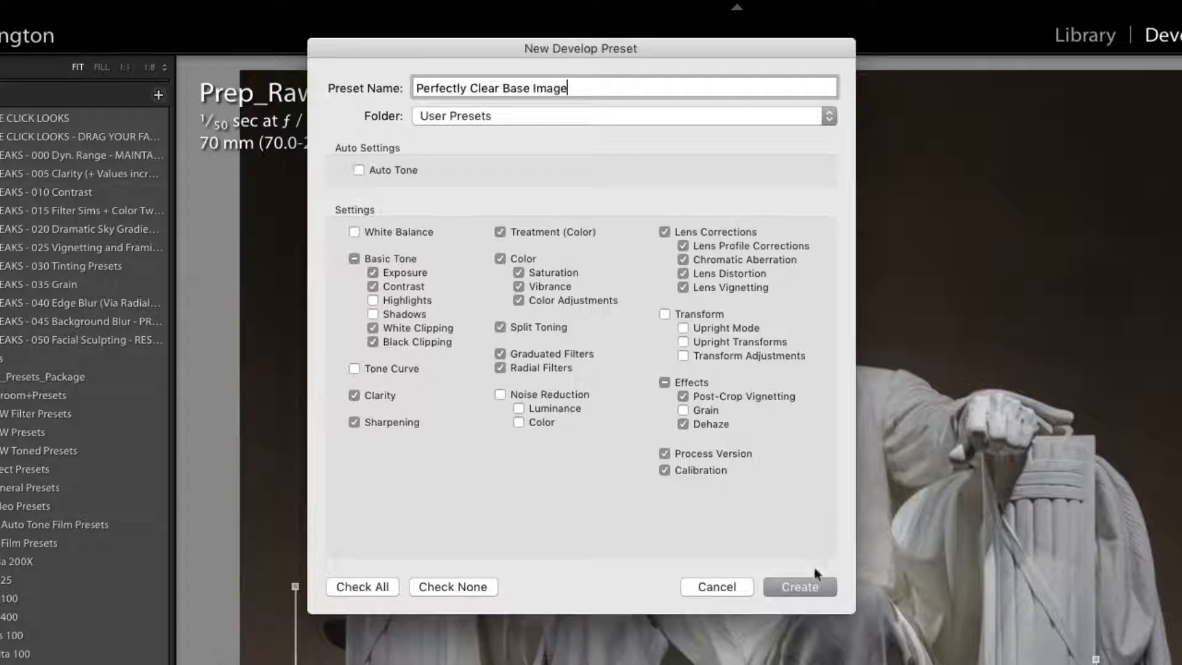
click(799, 587)
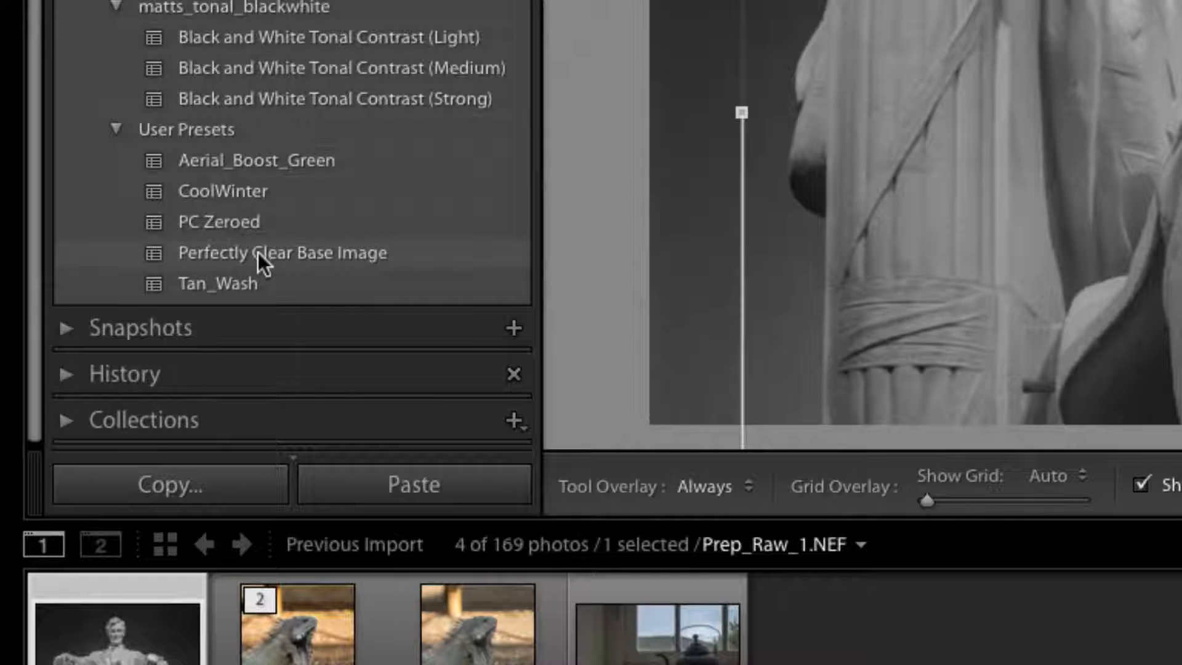
click(282, 253)
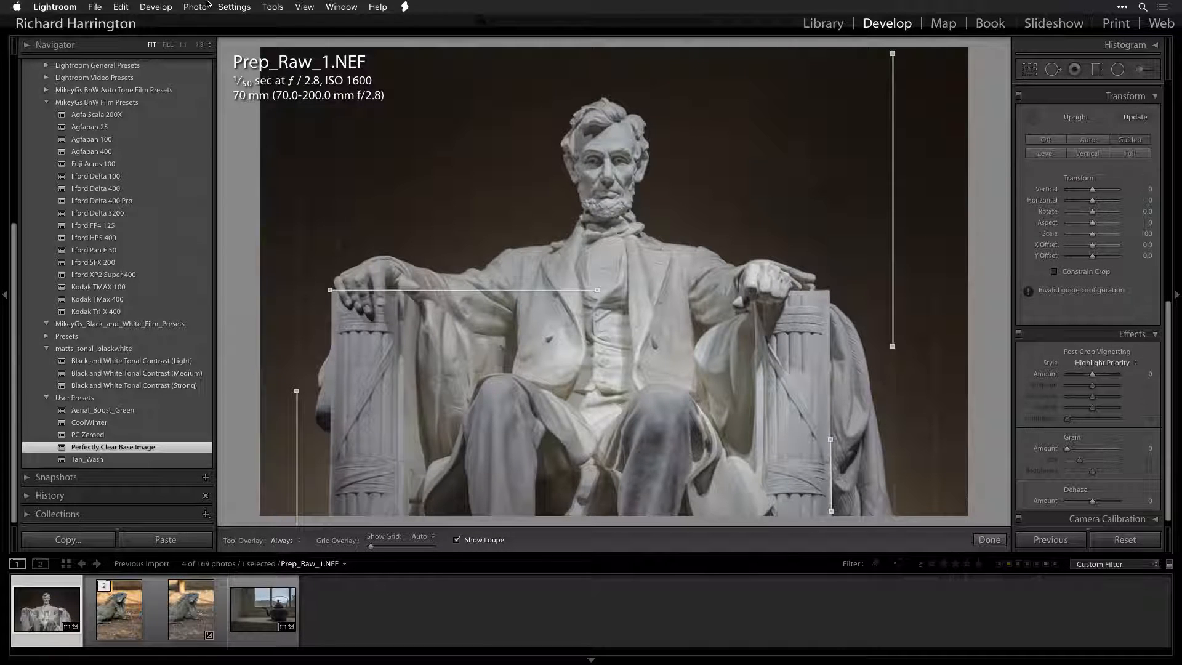
Start editing a copy of the Lincoln statue in Perfectly Clear Complete v3.
click(195, 7)
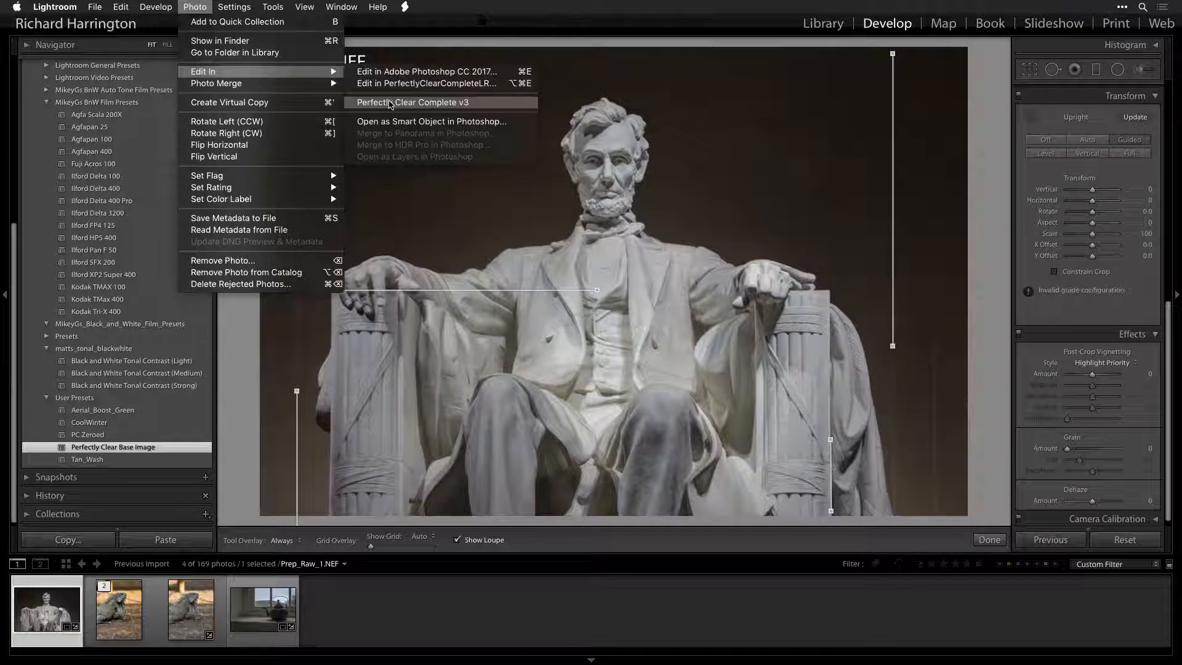
click(427, 83)
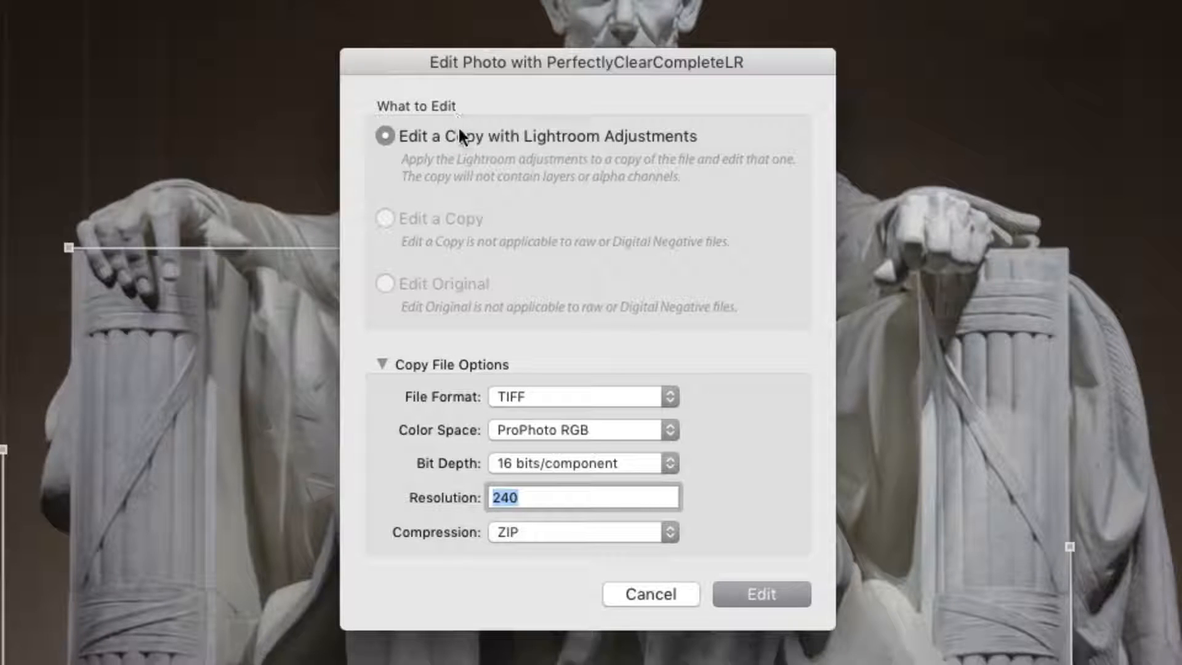
mouse_move(453, 208)
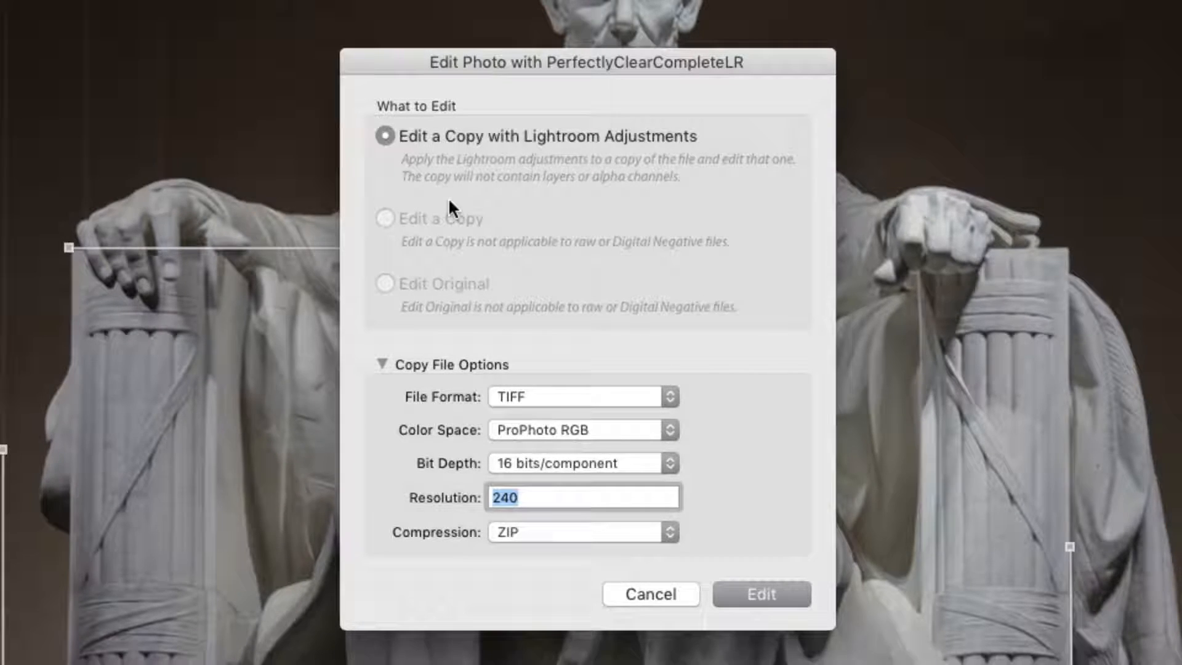
mouse_move(454, 260)
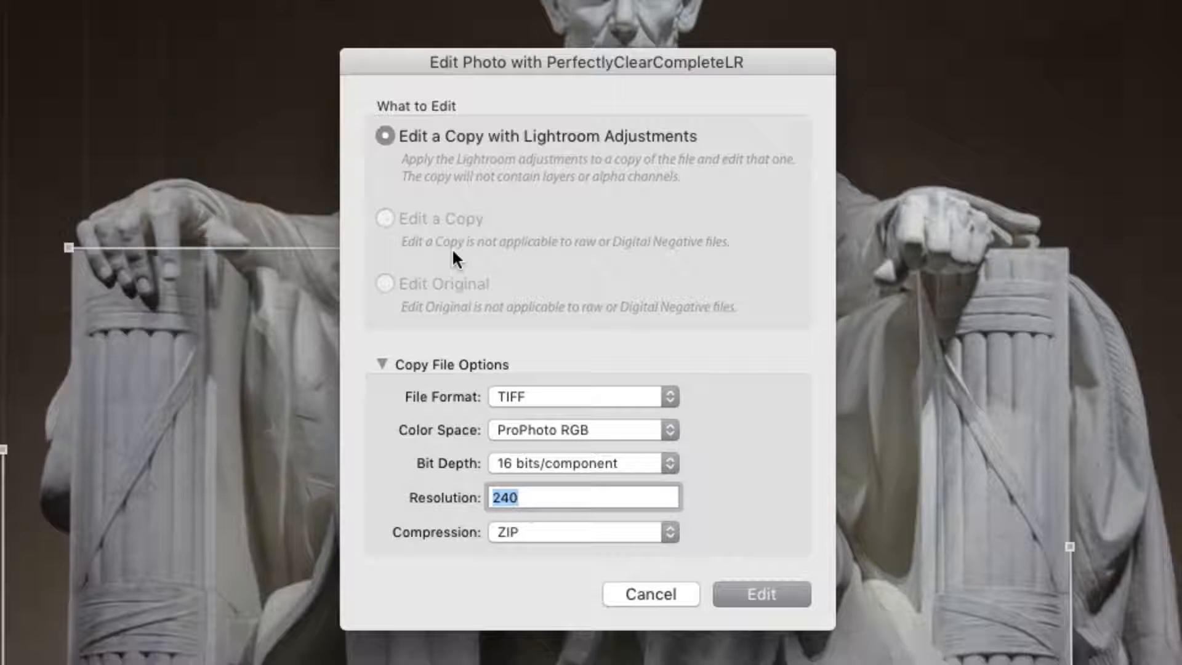
mouse_move(539, 407)
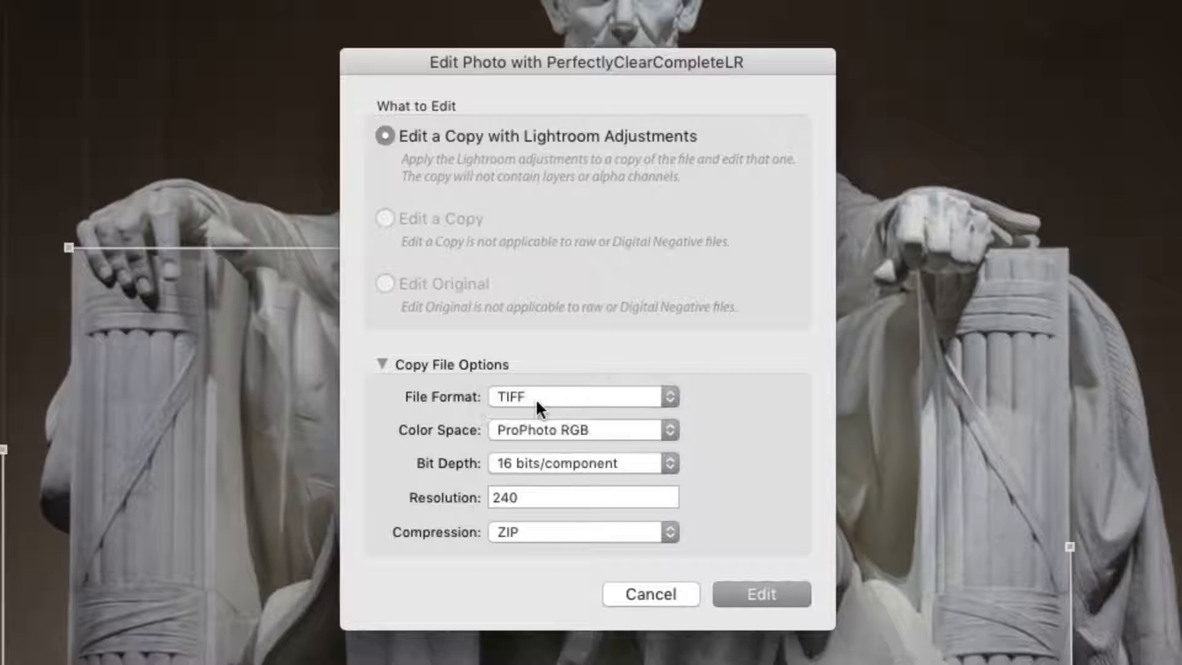
Change the copy's colour space from ProPhoto RGB to sRGB, keeping 16 bits/component.
click(580, 430)
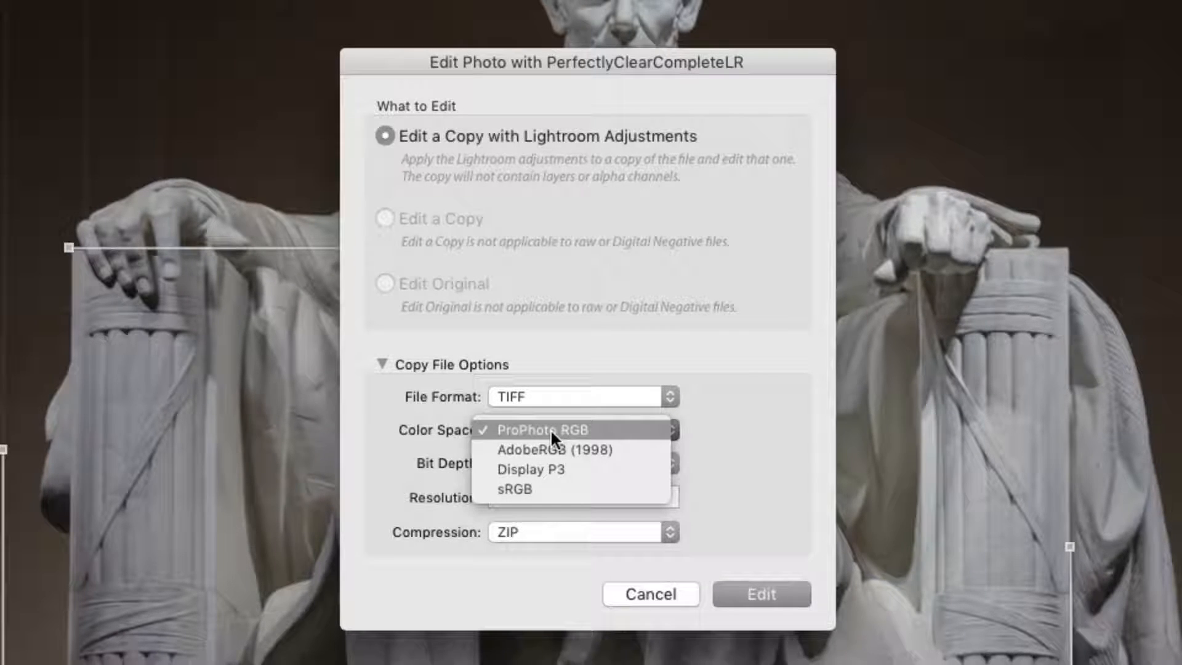
mouse_move(548, 470)
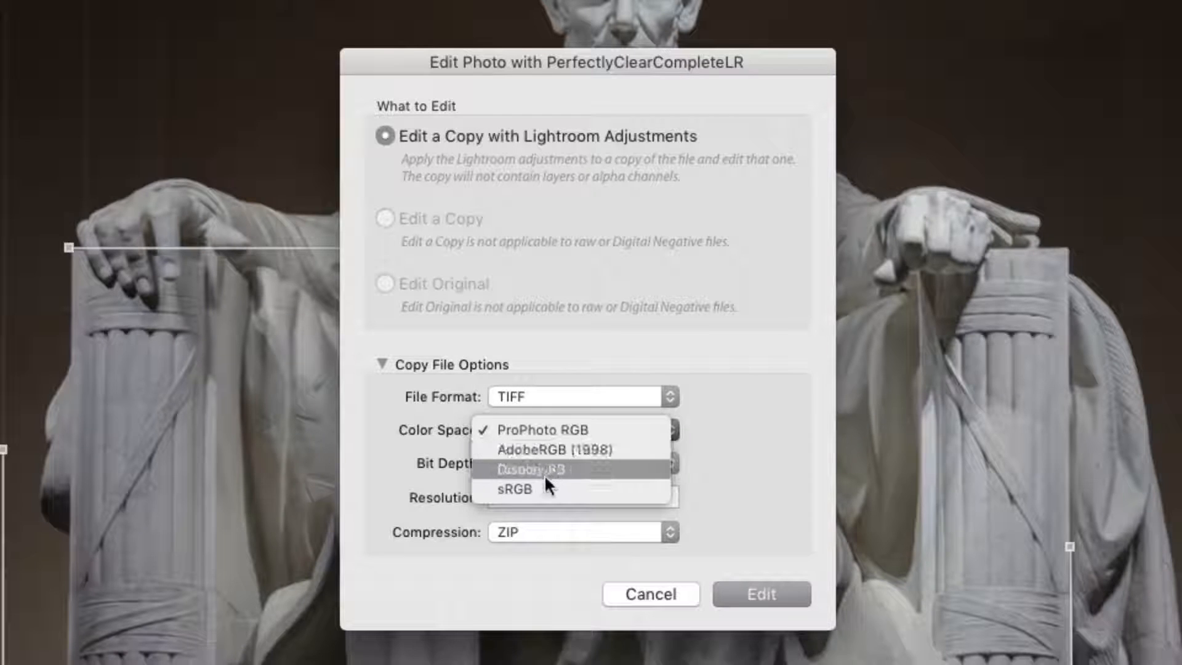
mouse_move(548, 488)
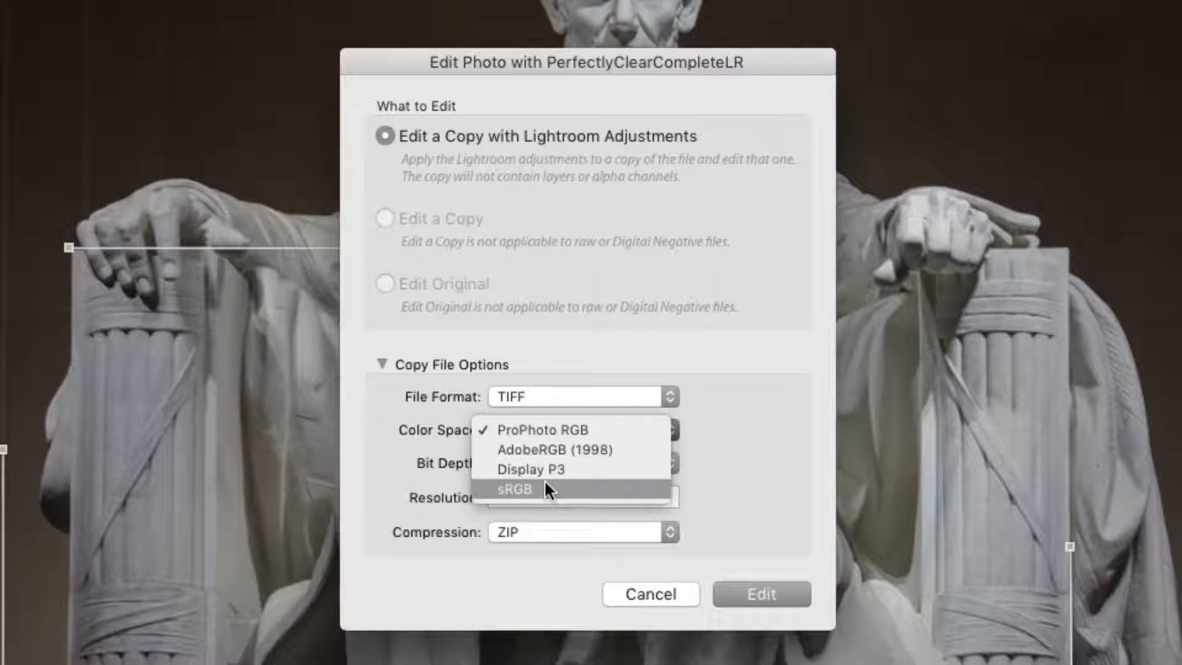
click(514, 489)
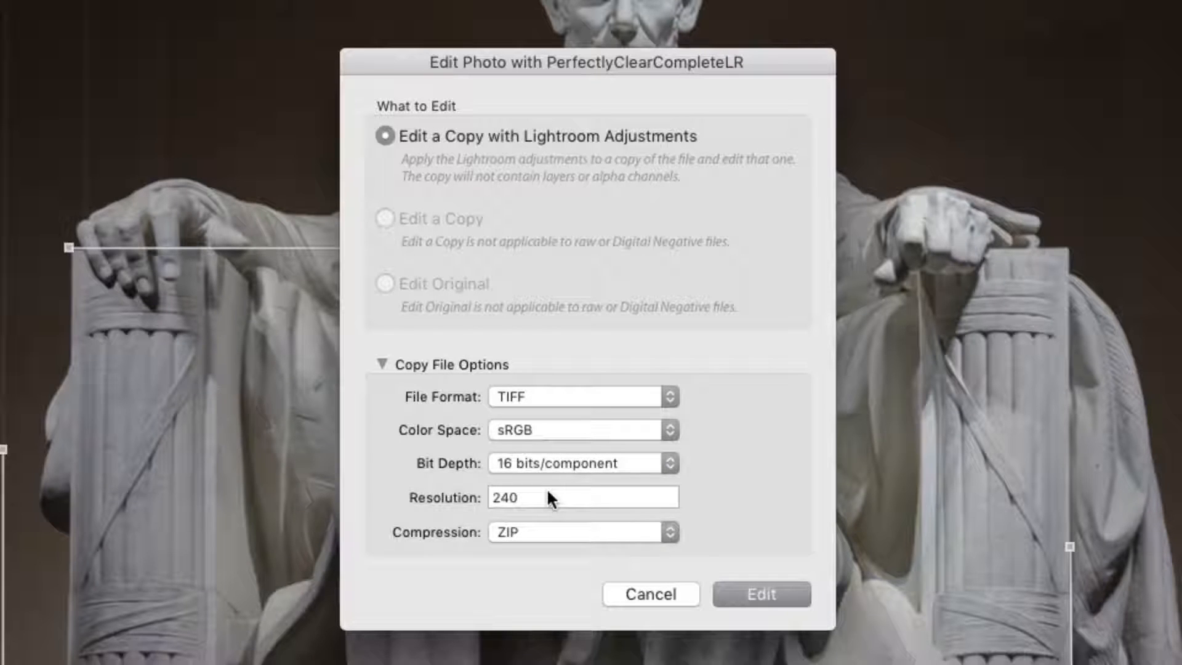
click(581, 463)
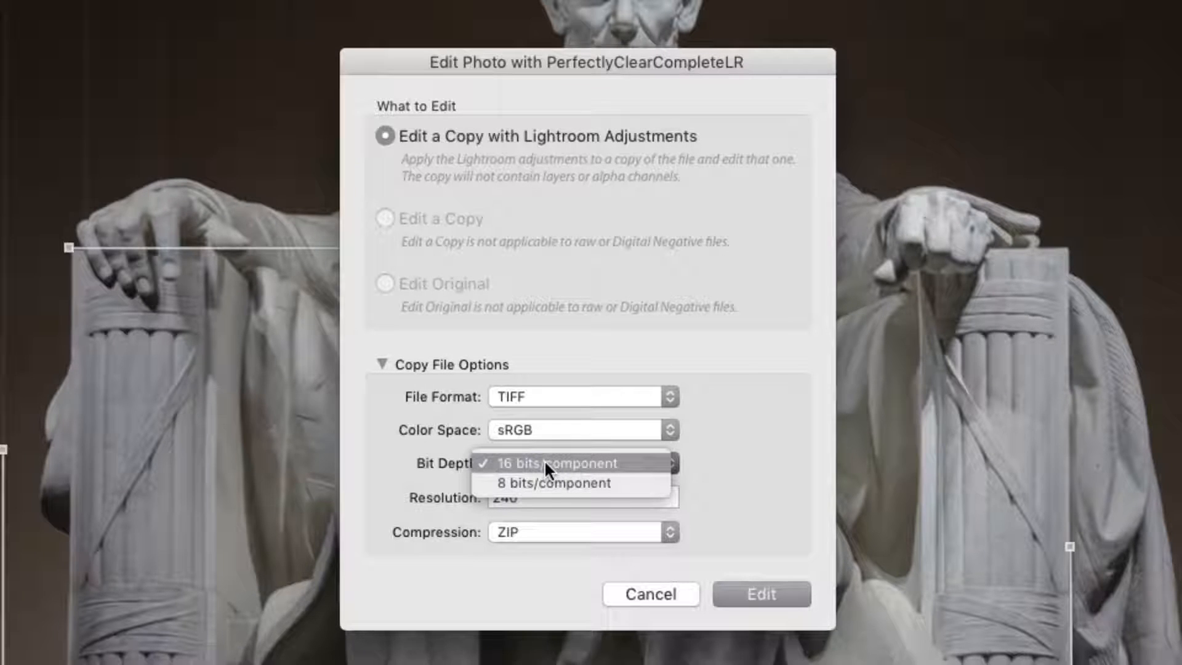
click(580, 463)
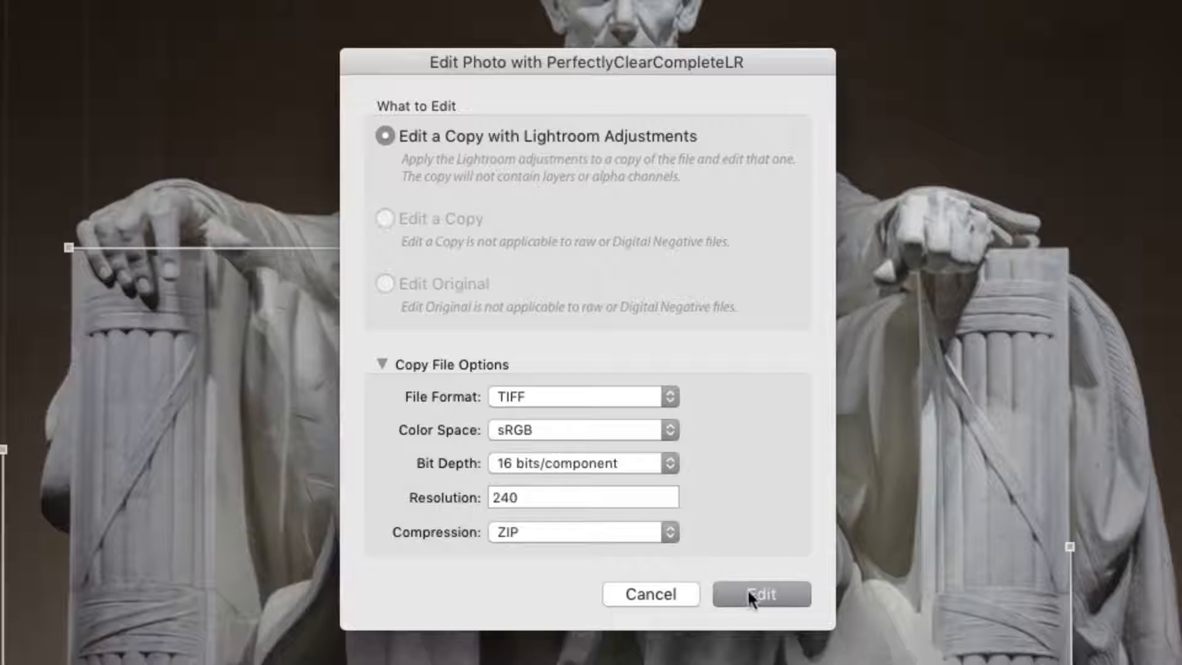
Open the copy in Perfectly Clear, apply Intelligent Auto, expand Perfect Detail, raise Color Restore slightly.
click(761, 595)
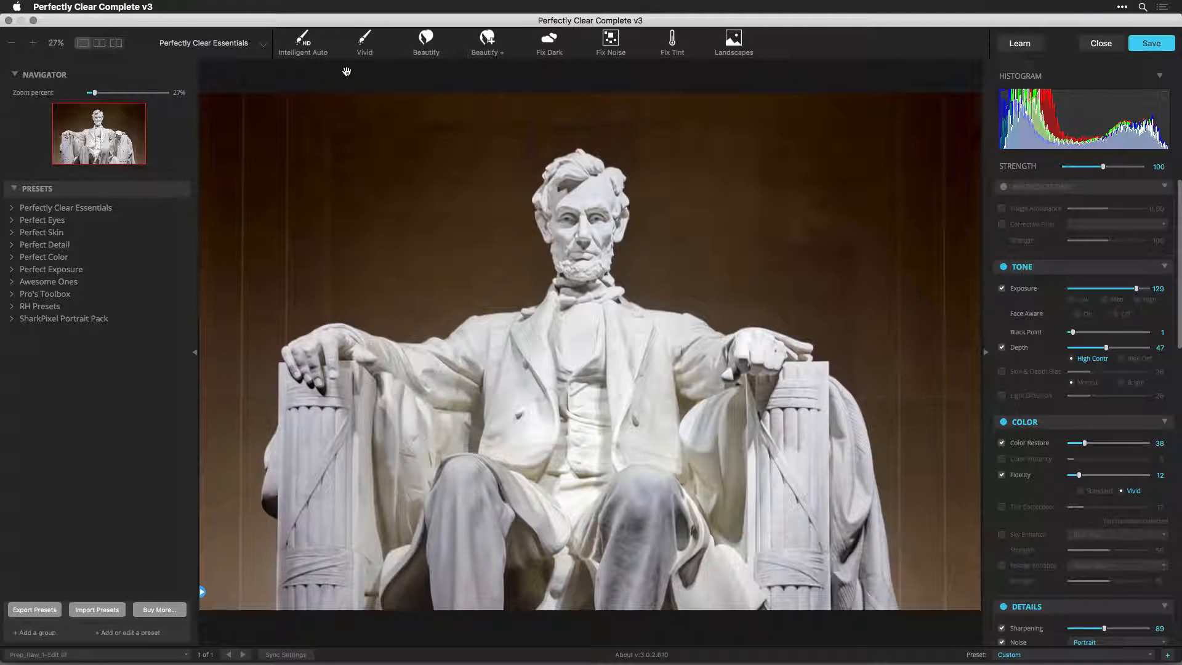
click(303, 43)
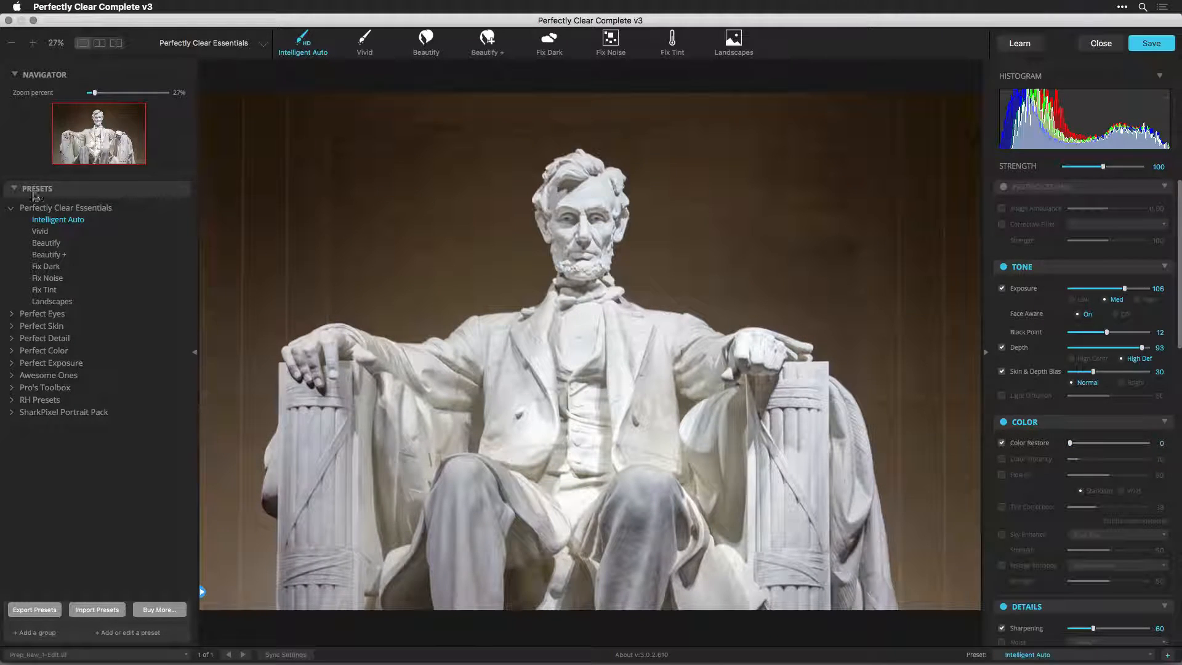
click(11, 208)
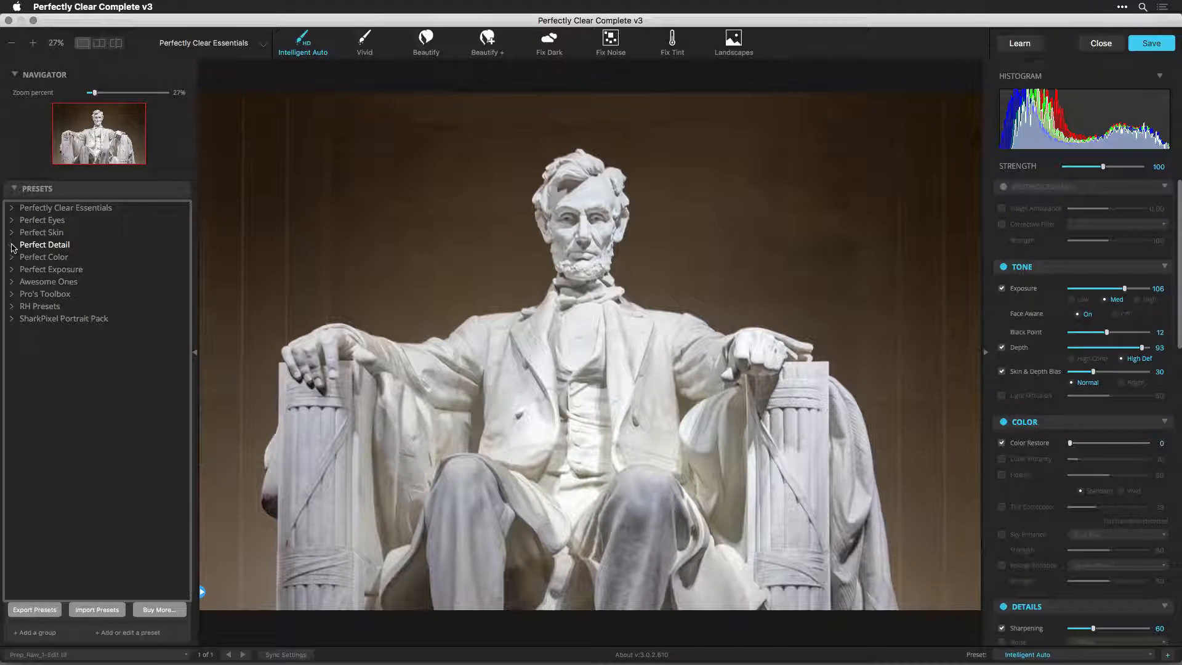
click(11, 244)
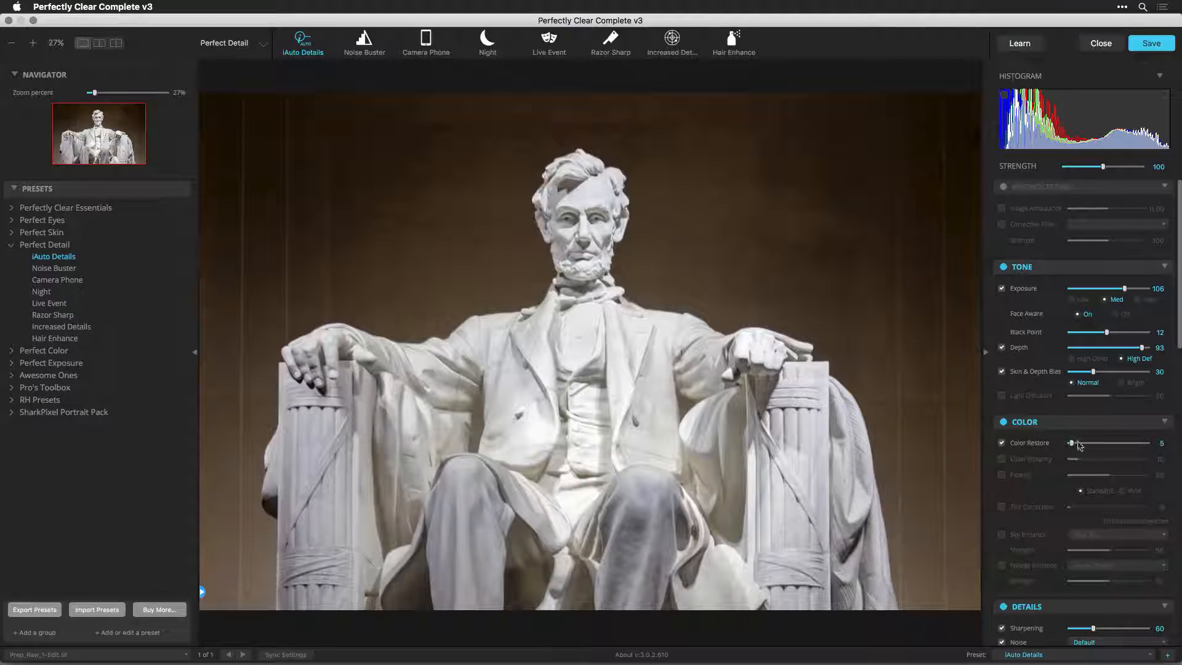
drag(1071, 443, 1080, 443)
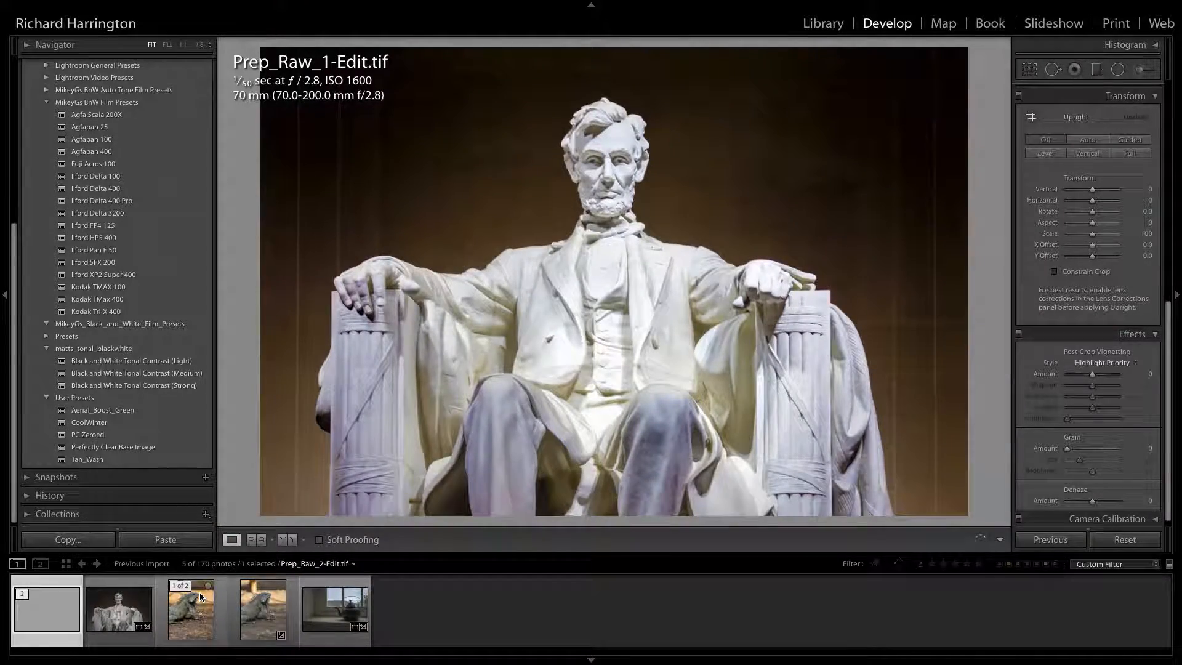
Lift the kettle photo's Shadows to +100, then apply Perfect Color's Fix Tint Color in Perfectly Clear.
click(334, 609)
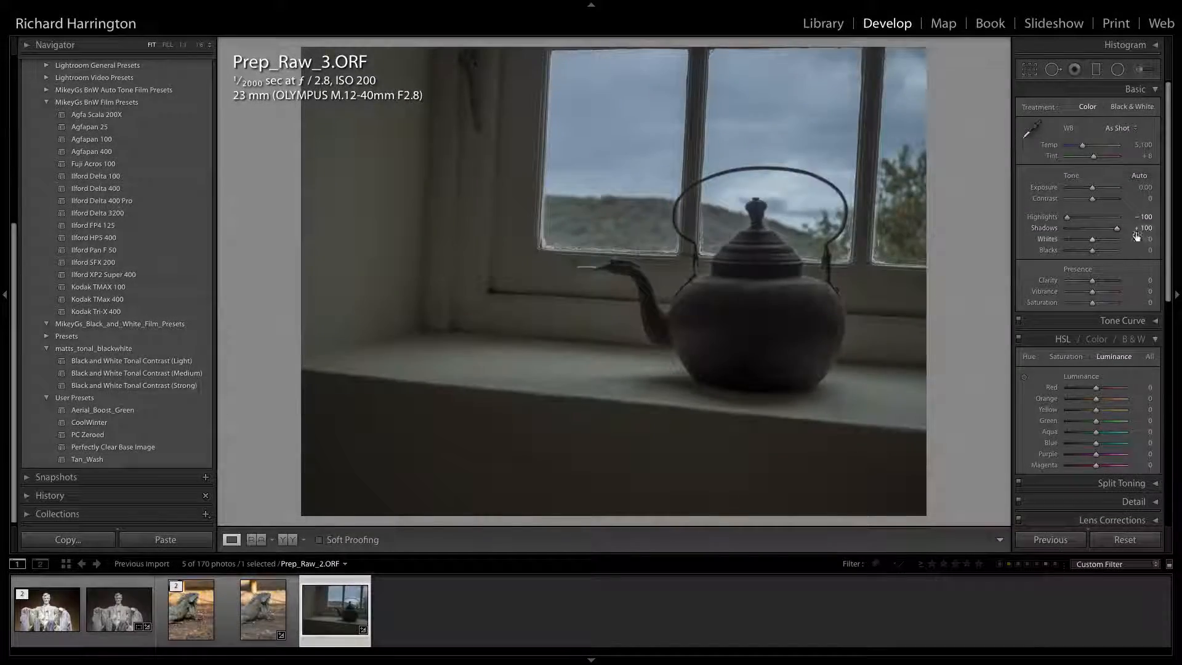
drag(1097, 249, 1133, 249)
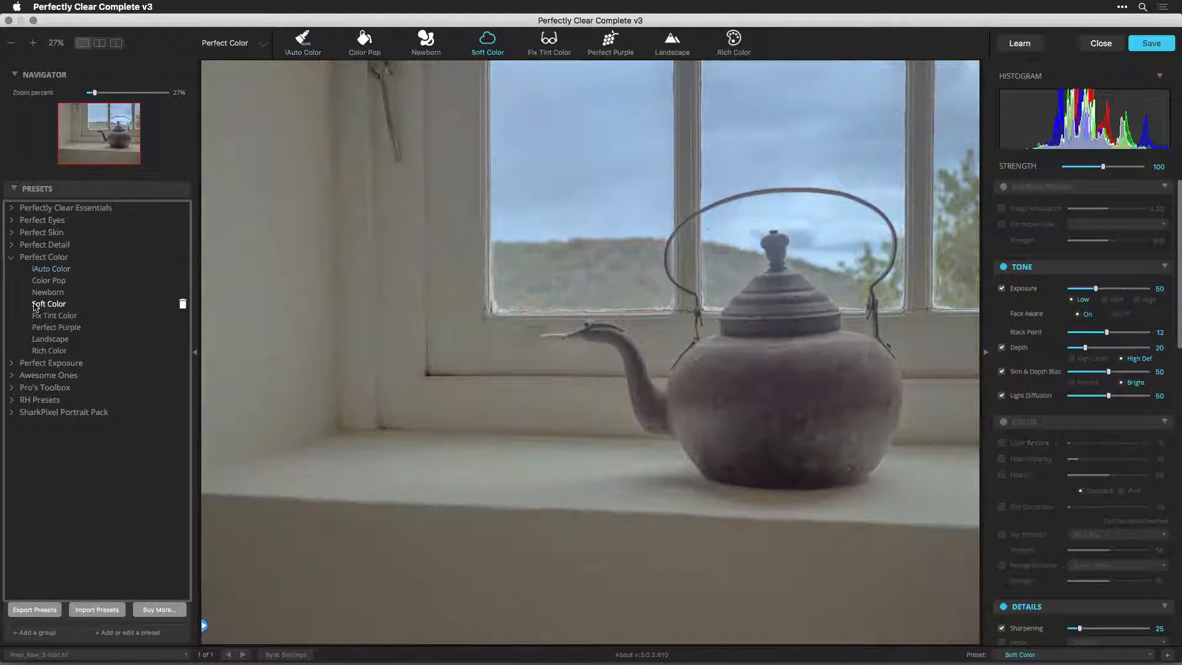
click(48, 303)
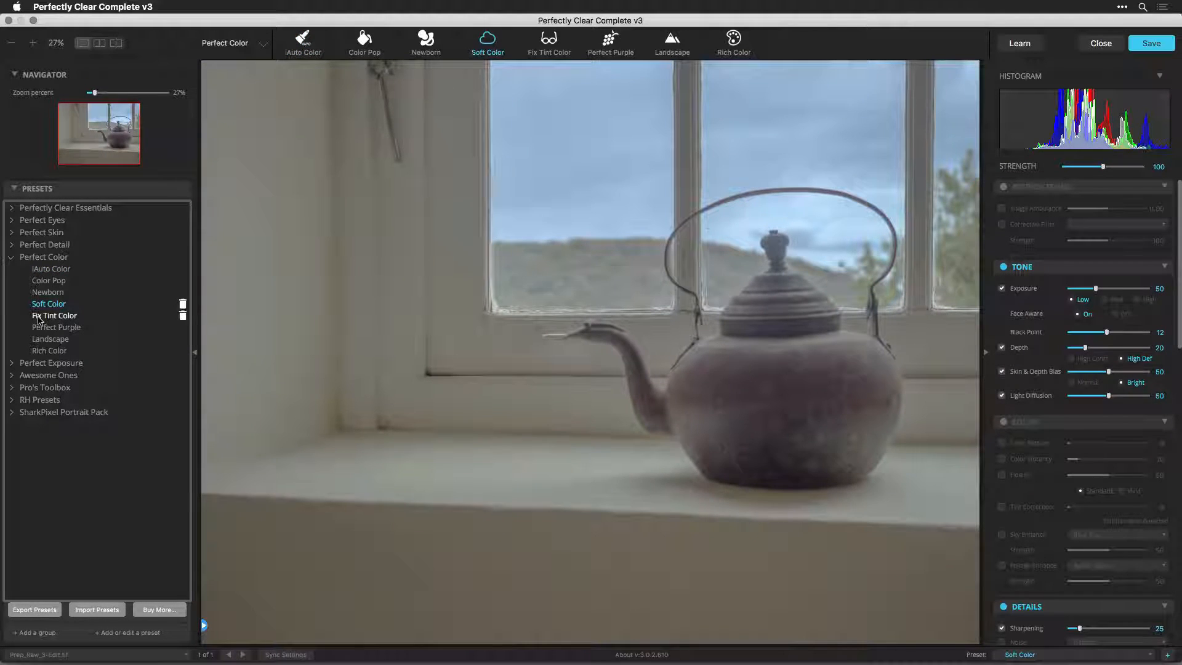
click(55, 315)
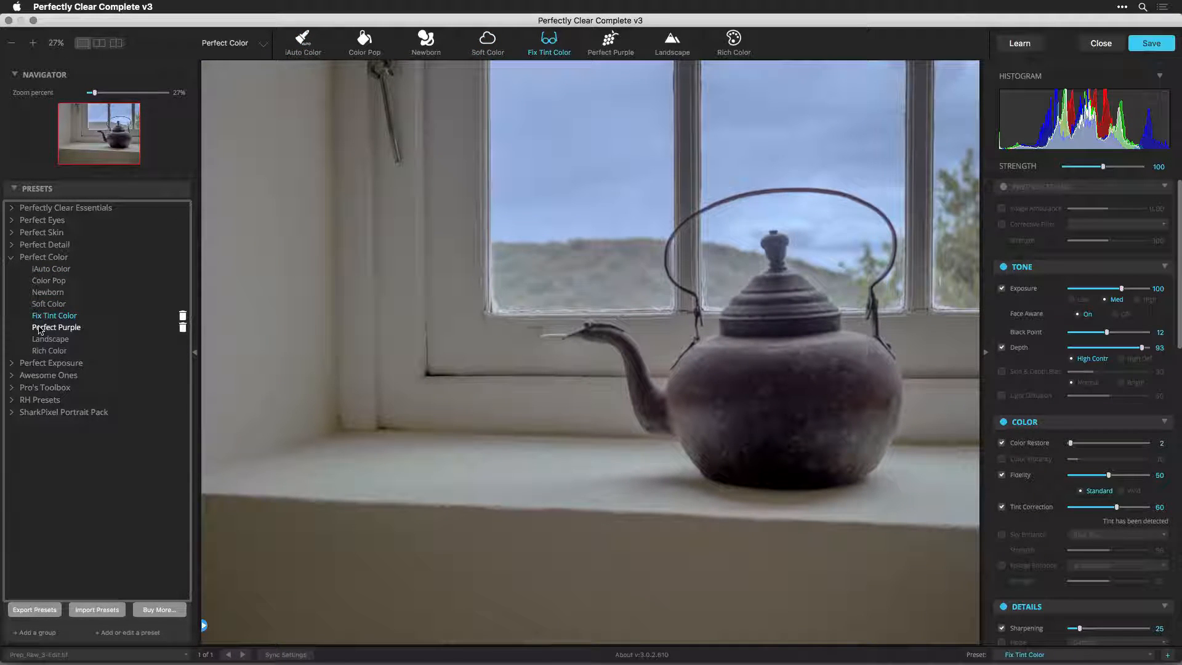